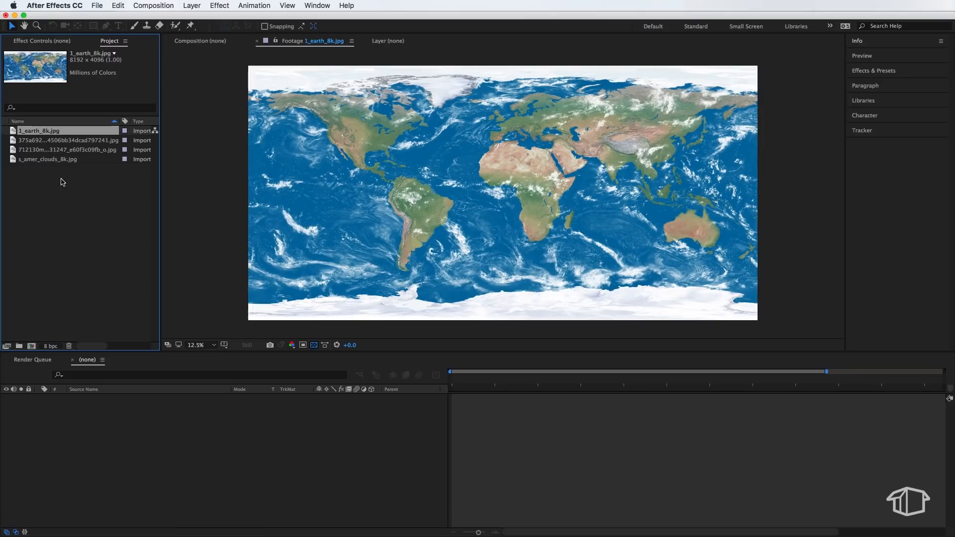
mouse_move(58, 151)
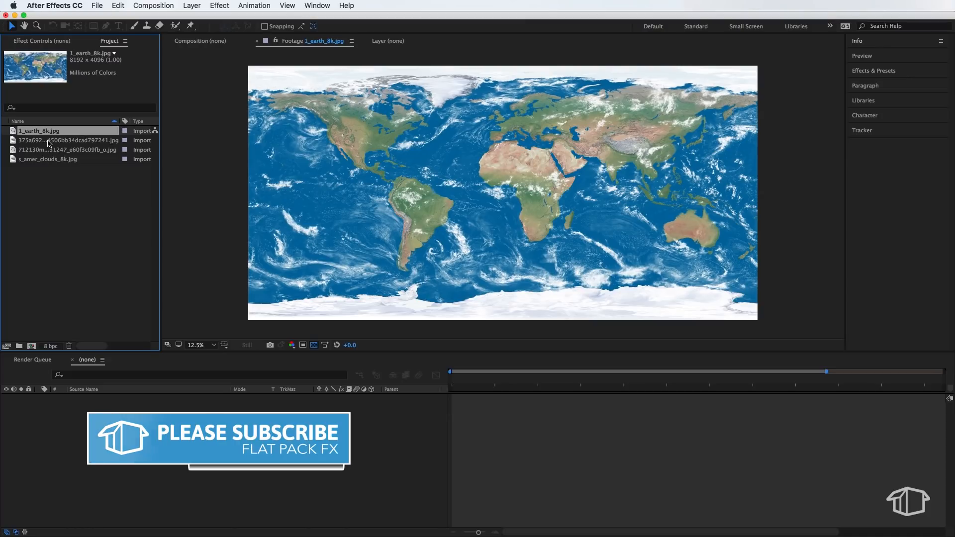
Step: Preview the imported starfield, night-lights and earth map images in the Footage viewer
left_click(45, 149)
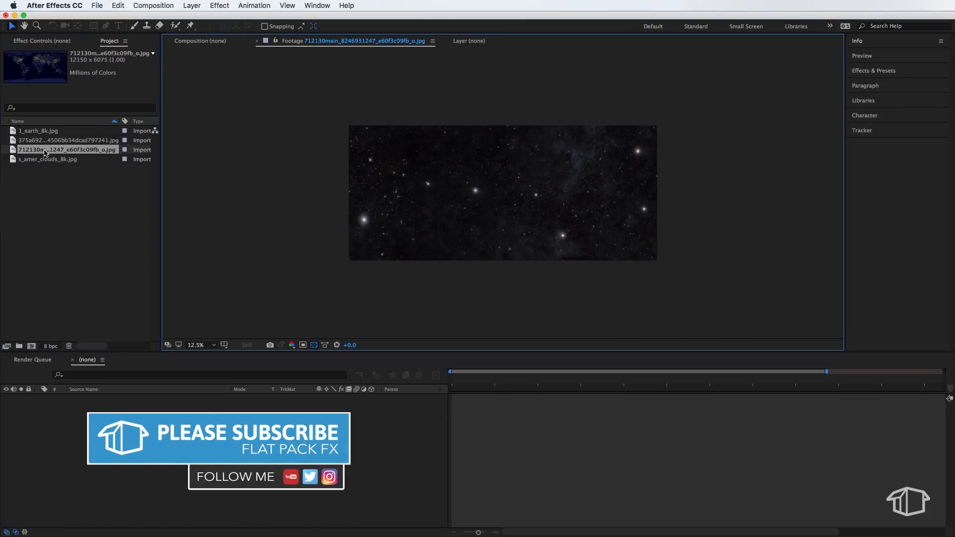
left_click(48, 159)
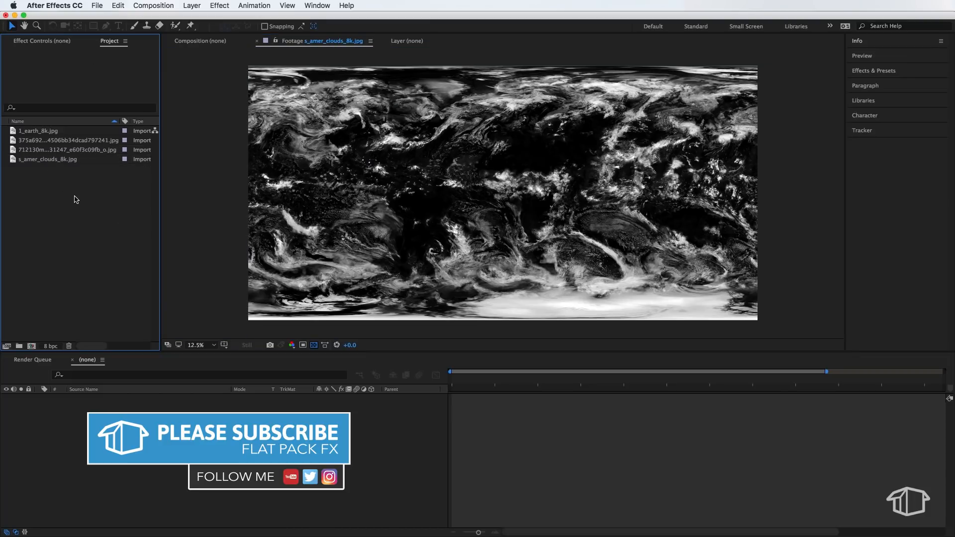
left_click(31, 130)
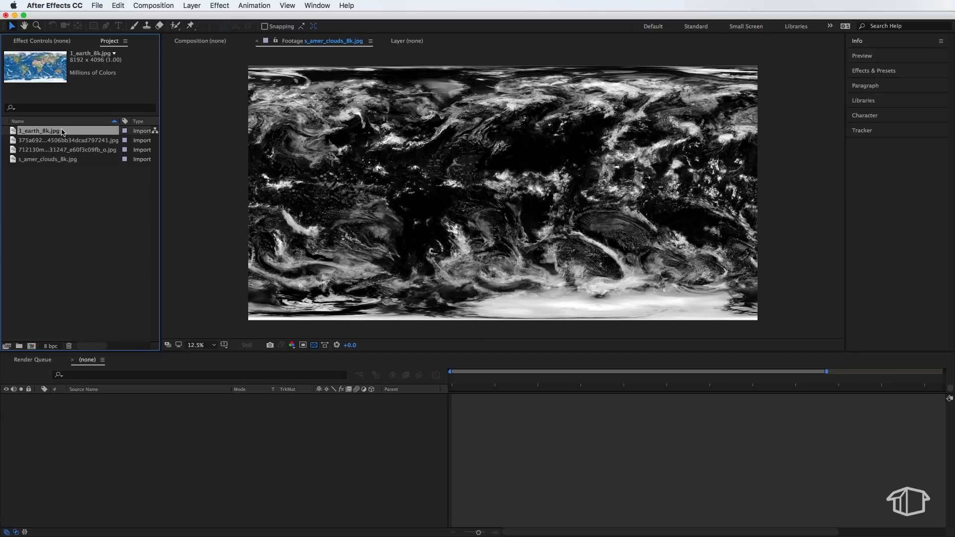
mouse_move(58, 133)
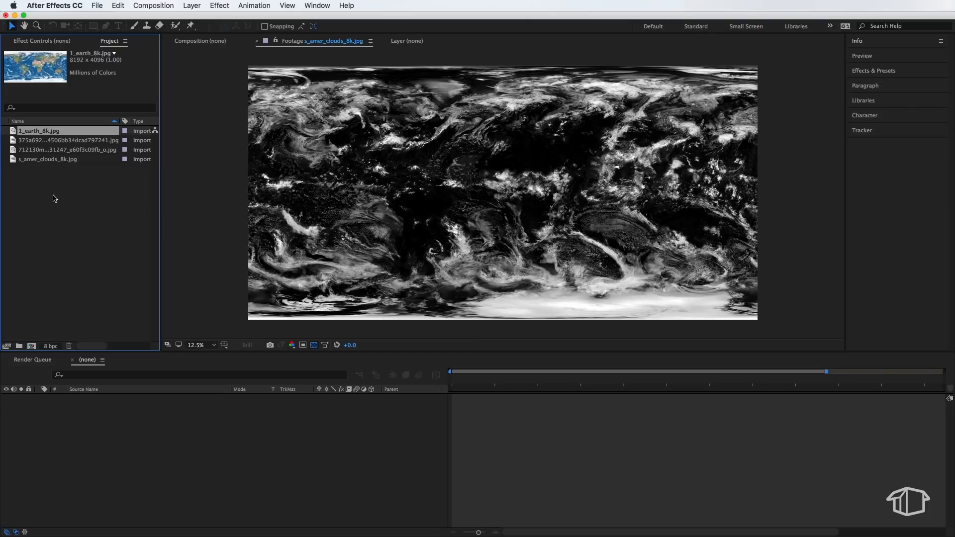
mouse_move(26, 139)
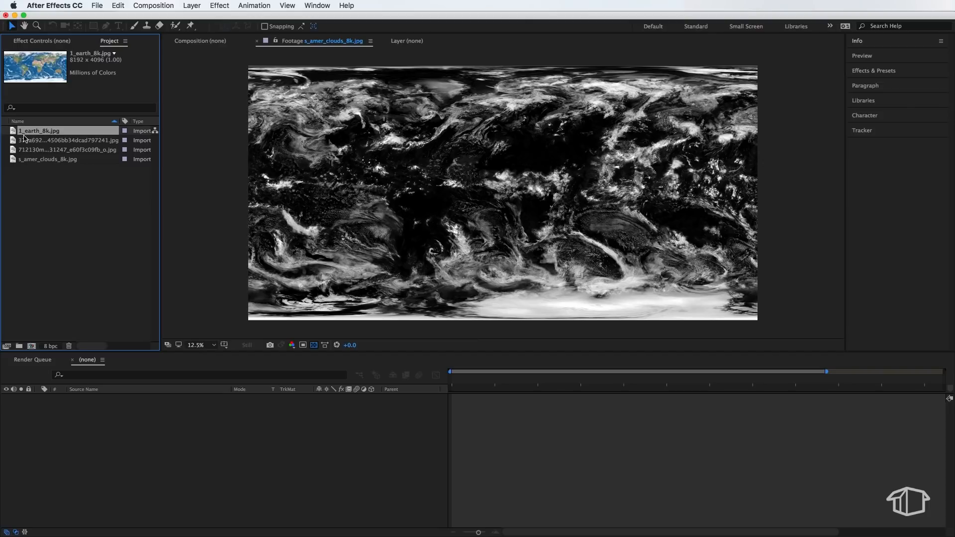
mouse_move(61, 133)
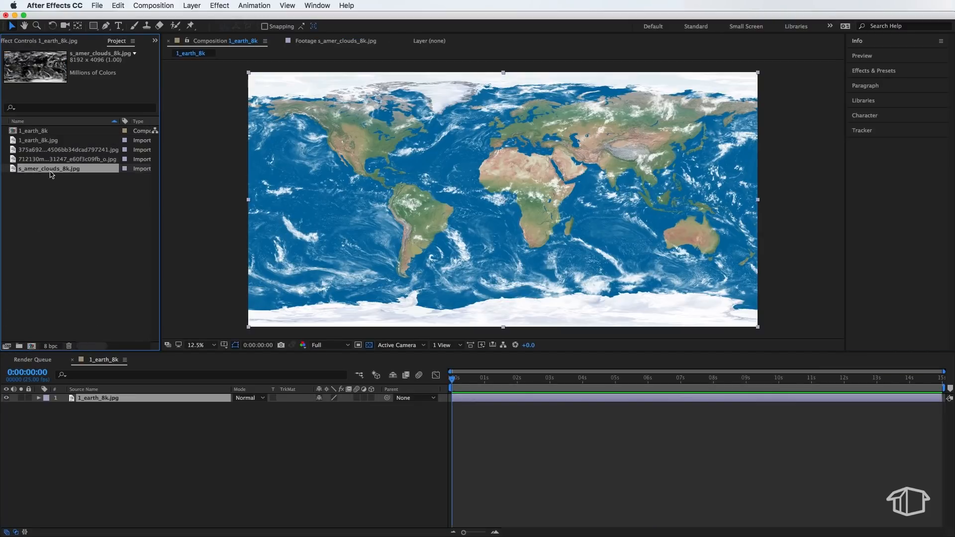
Step: Layer s_amer_clouds_8k.jpg over the earth map comp with Screen blending mode
double_click(47, 168)
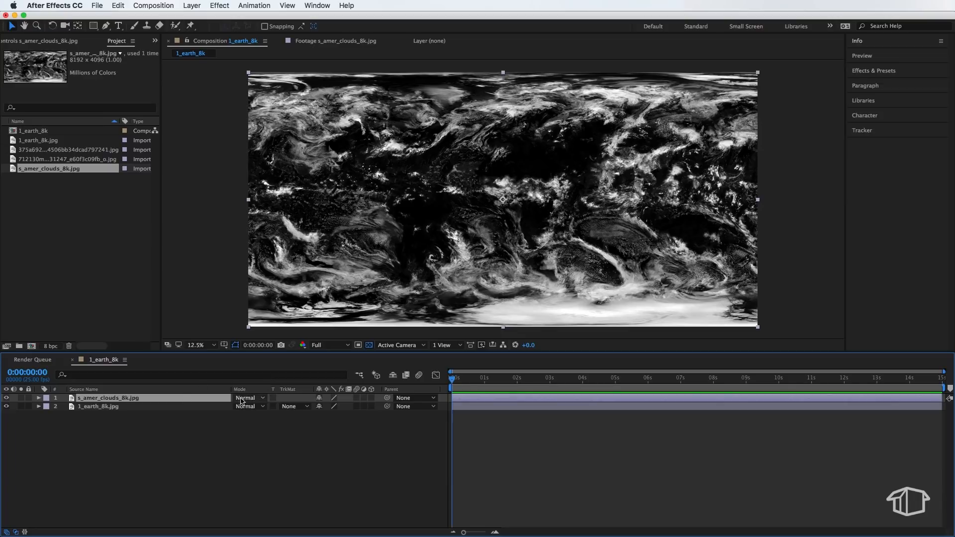
left_click(247, 398)
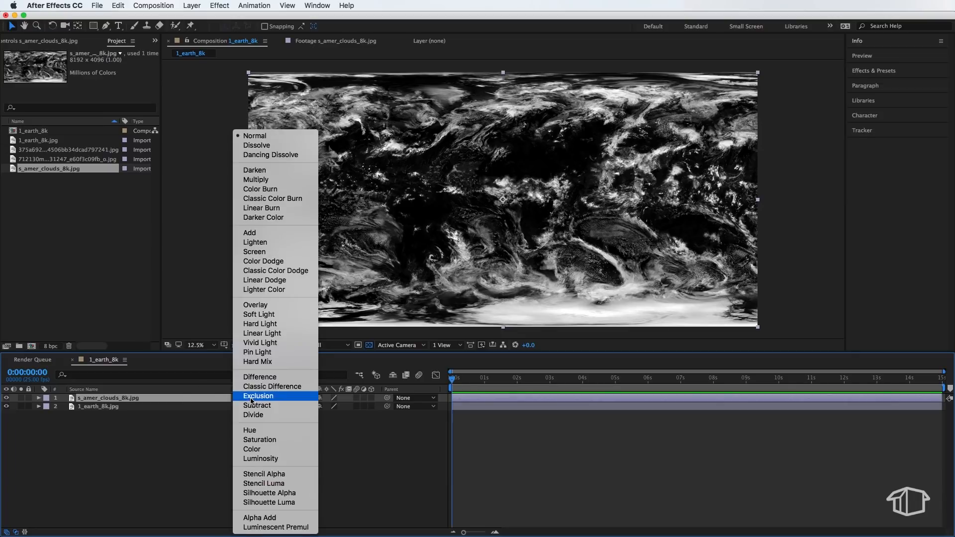
mouse_move(256, 145)
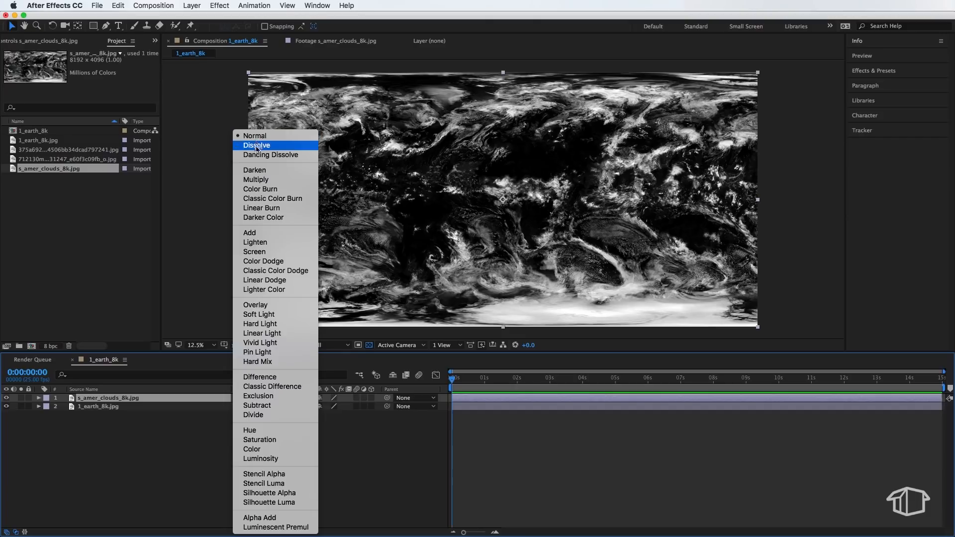
left_click(254, 252)
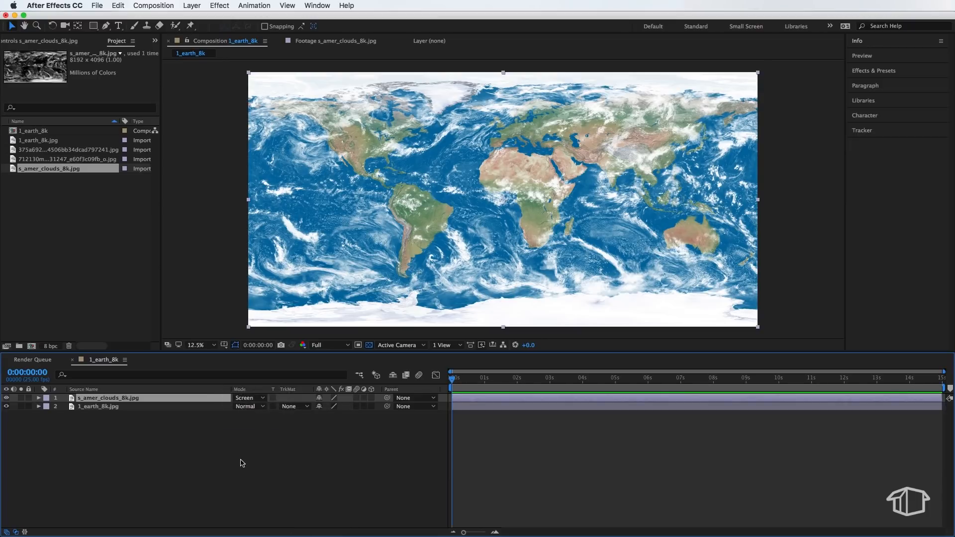
mouse_move(431, 259)
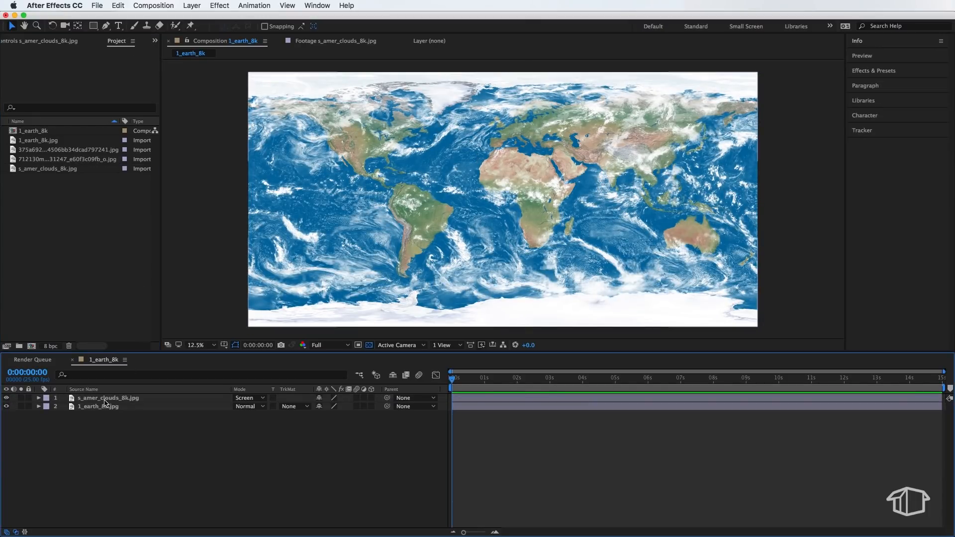
Step: Add the night-lights JPG as a top layer, fit it to comp, and hide it
left_click(68, 149)
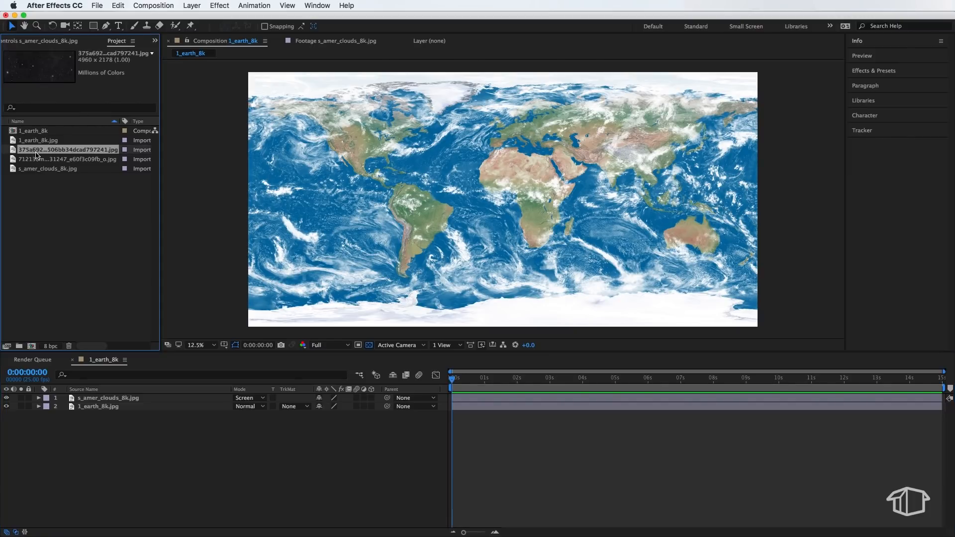
double_click(60, 159)
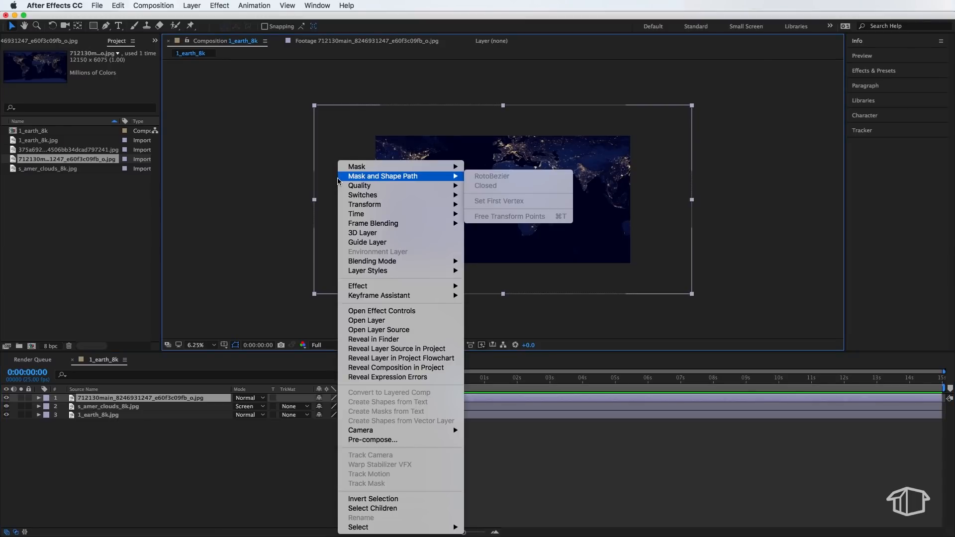
mouse_move(364, 205)
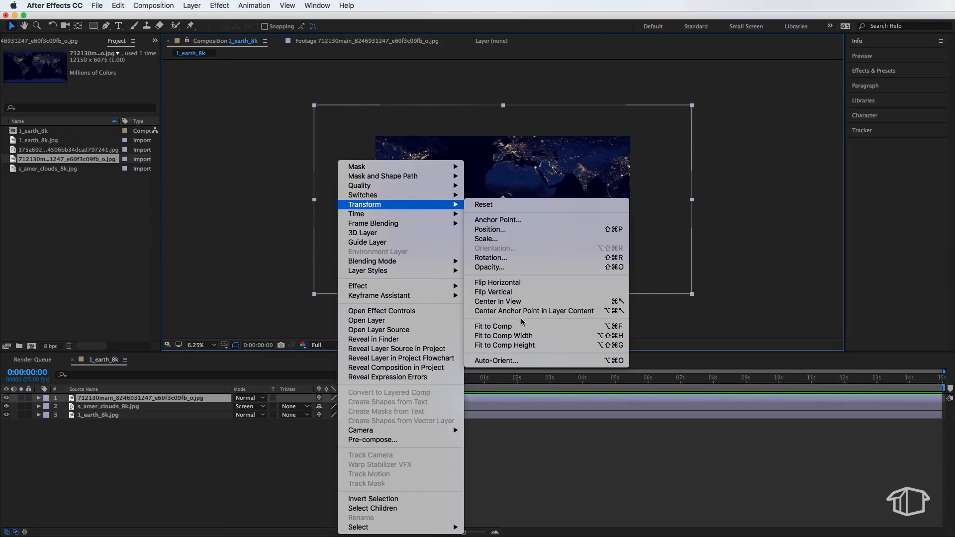
left_click(493, 326)
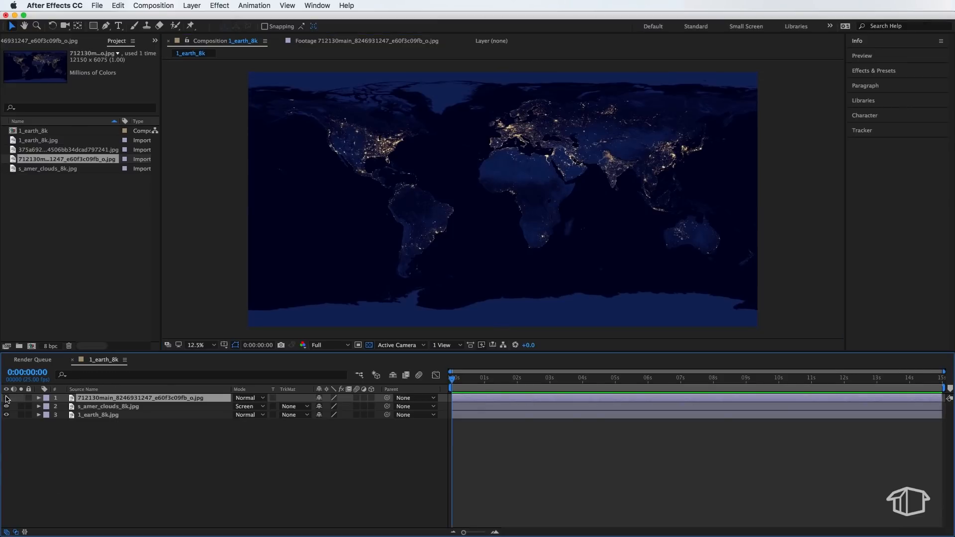
left_click(5, 398)
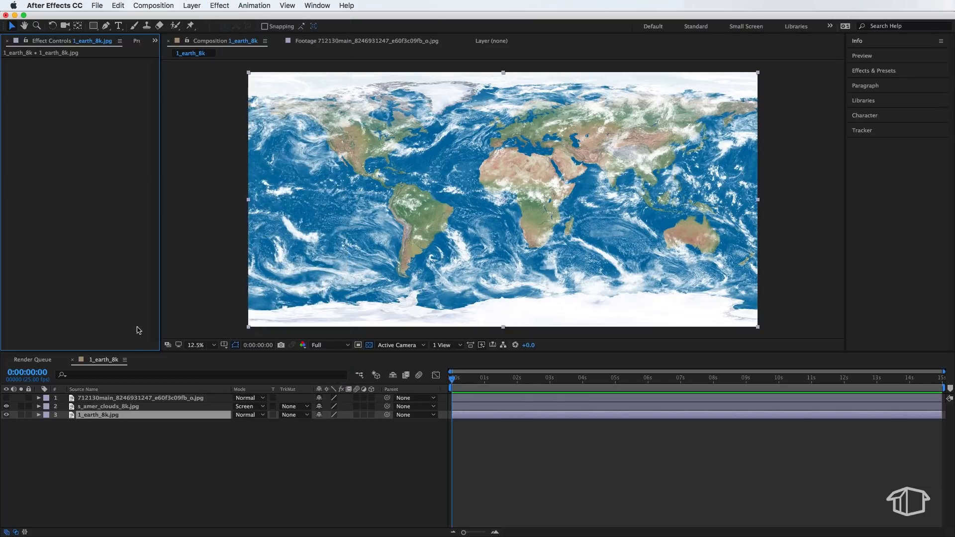
Step: Apply Brightness & Contrast and Hue/Saturation color-correction effects to the earth map layer
left_click(219, 5)
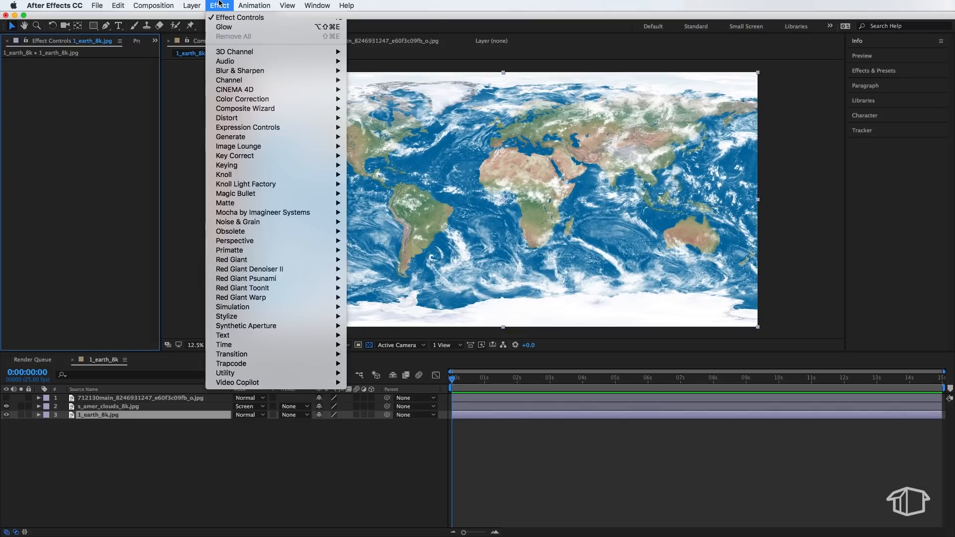
mouse_move(242, 98)
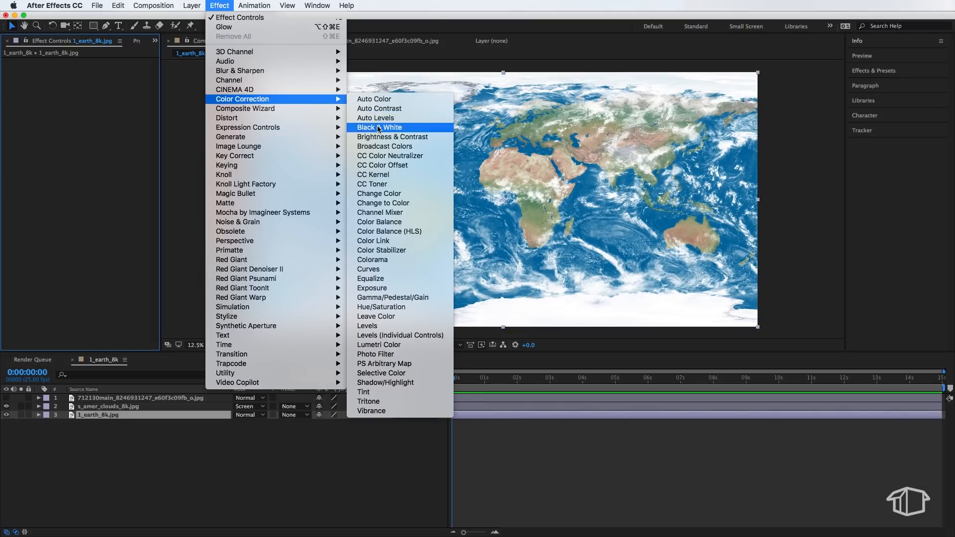
left_click(392, 136)
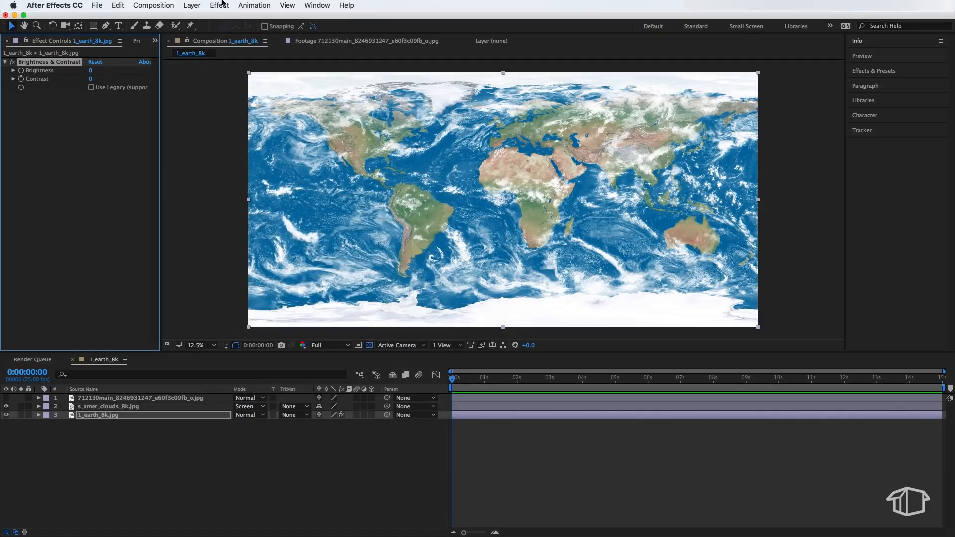
left_click(219, 5)
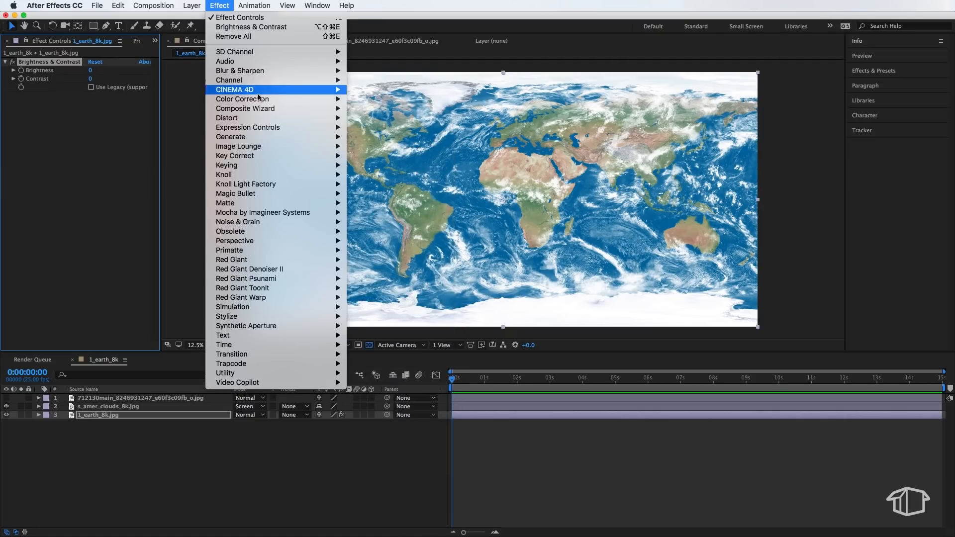
mouse_move(242, 98)
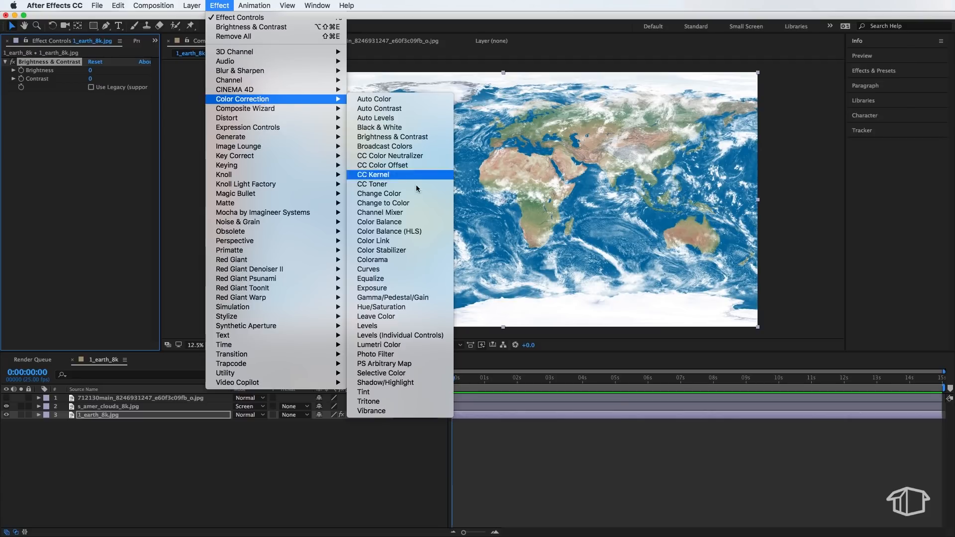
left_click(382, 307)
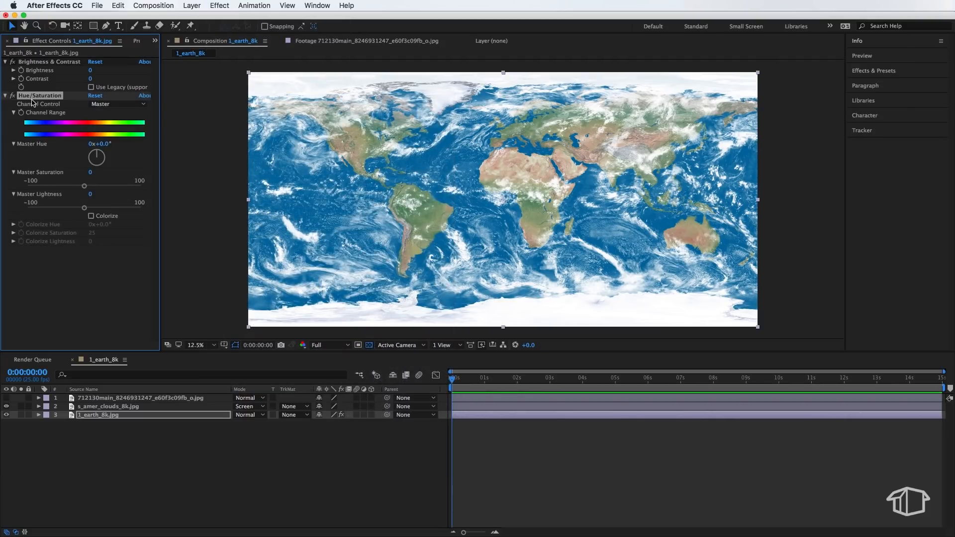
Step: Set Saturation −55, Lightness −20 and Contrast 20 to desaturate and darken the earth map
left_click(50, 62)
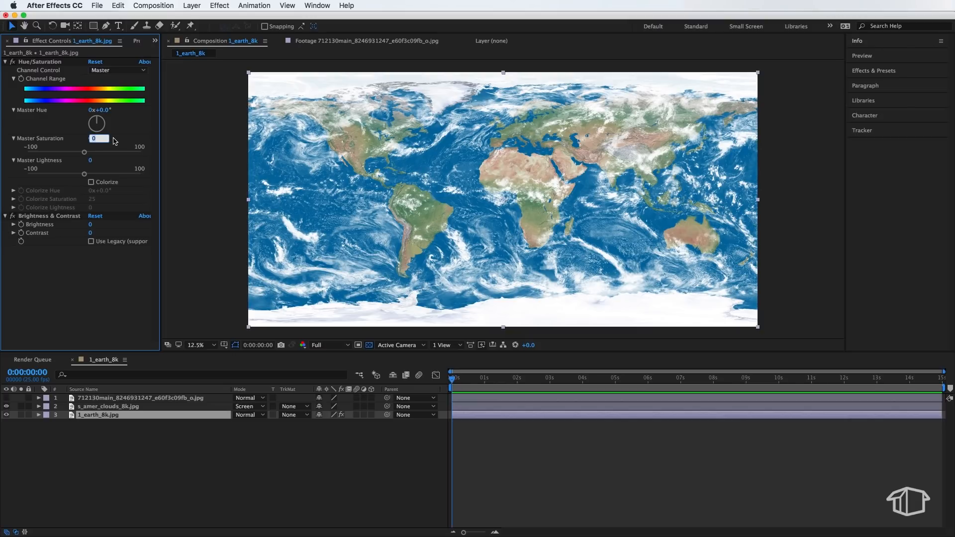
left_click_drag(84, 151, 51, 151)
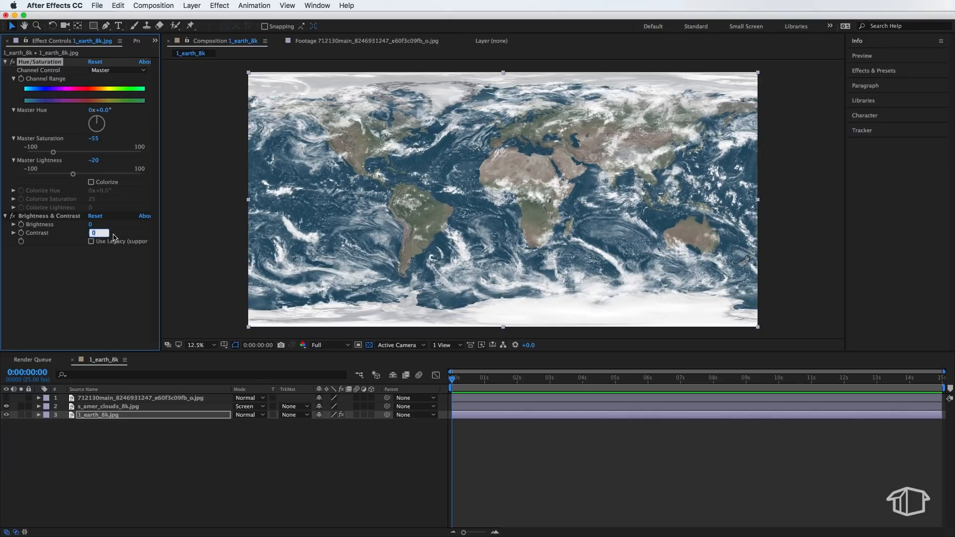
type("20")
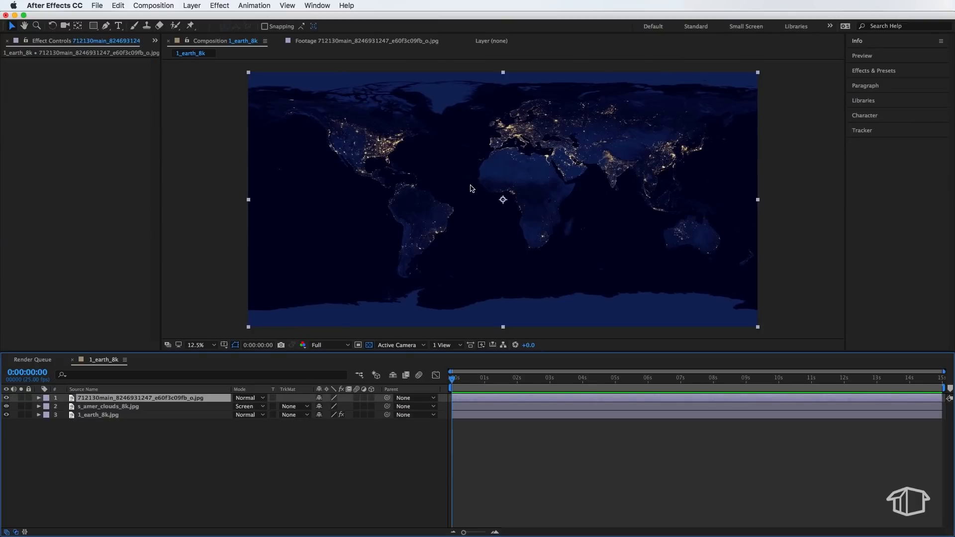
Step: Apply Change to Color (Hue & Lightness) and Color Balance to the night-lights layer
left_click(219, 5)
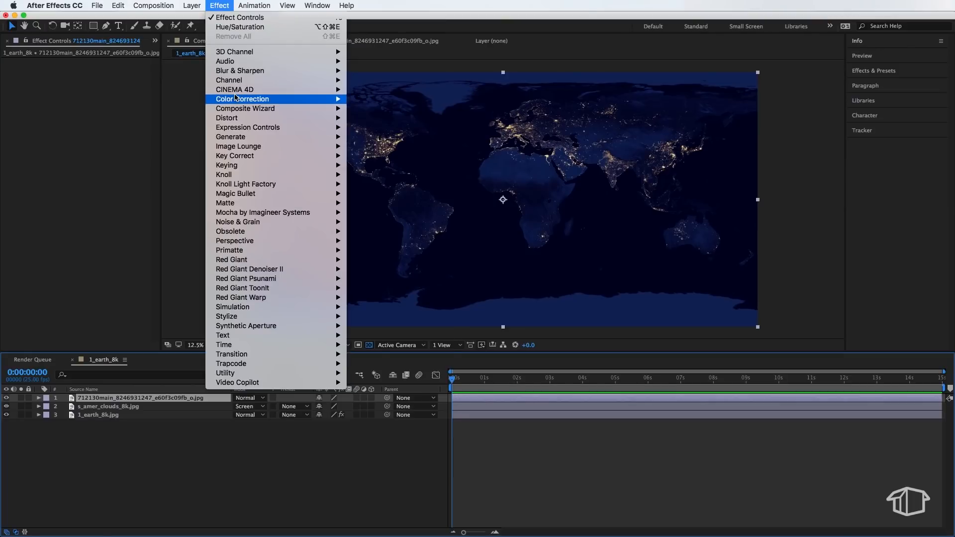
mouse_move(417, 212)
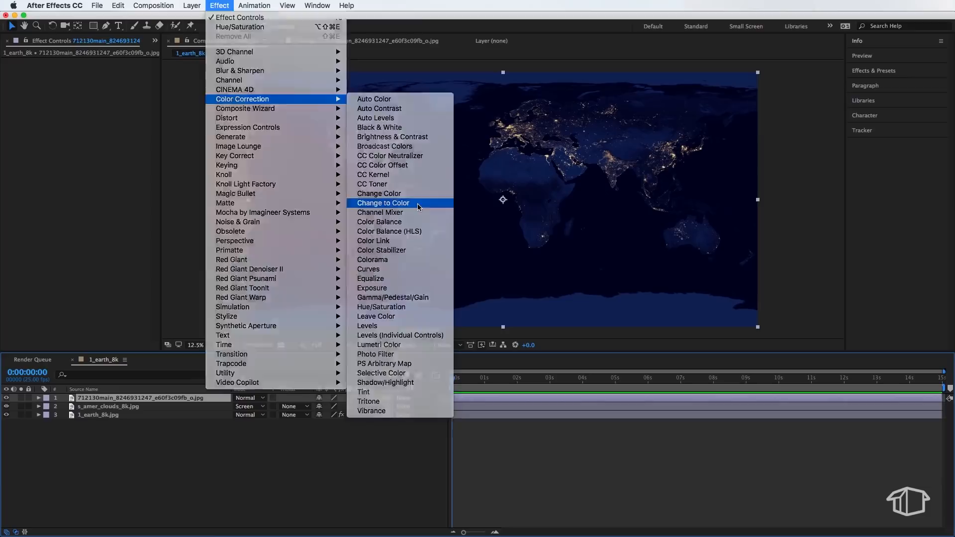
left_click(383, 203)
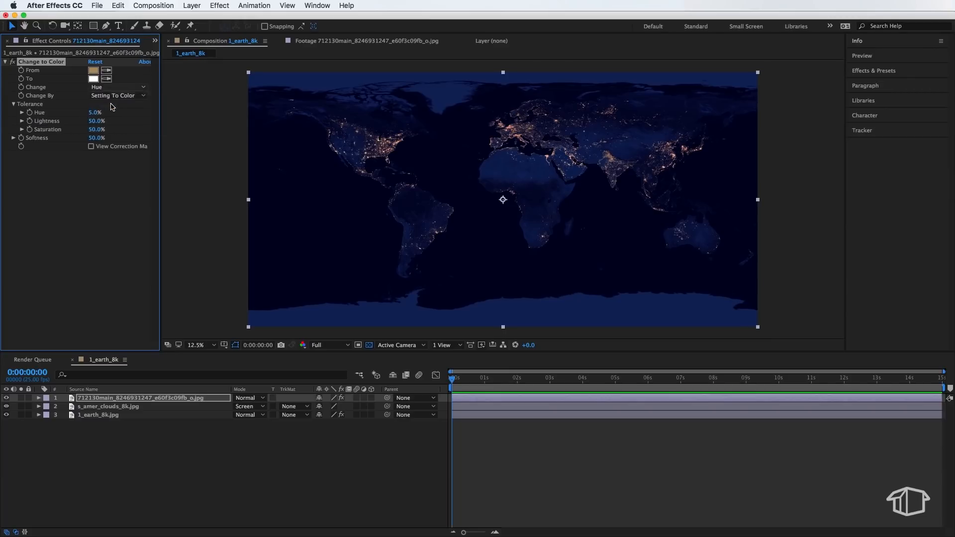
left_click(117, 87)
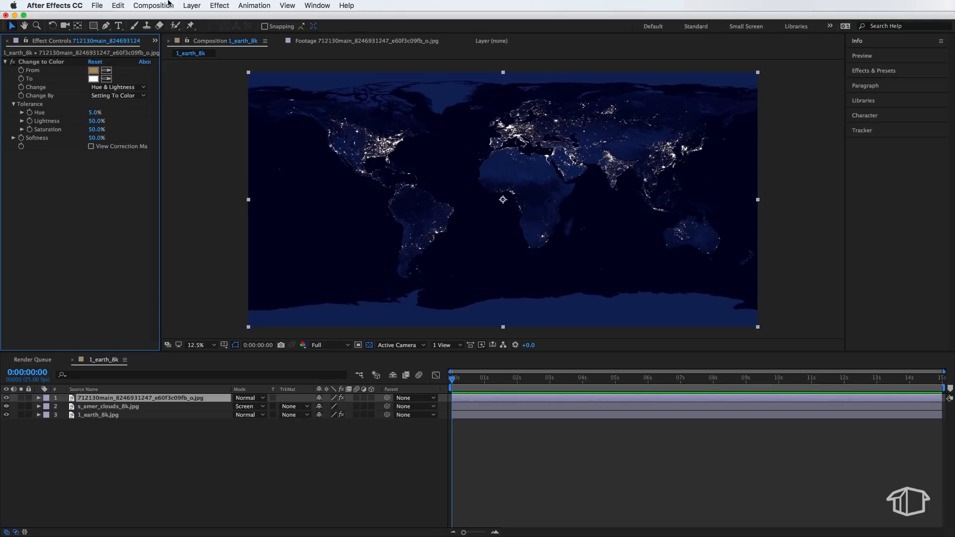
left_click(219, 5)
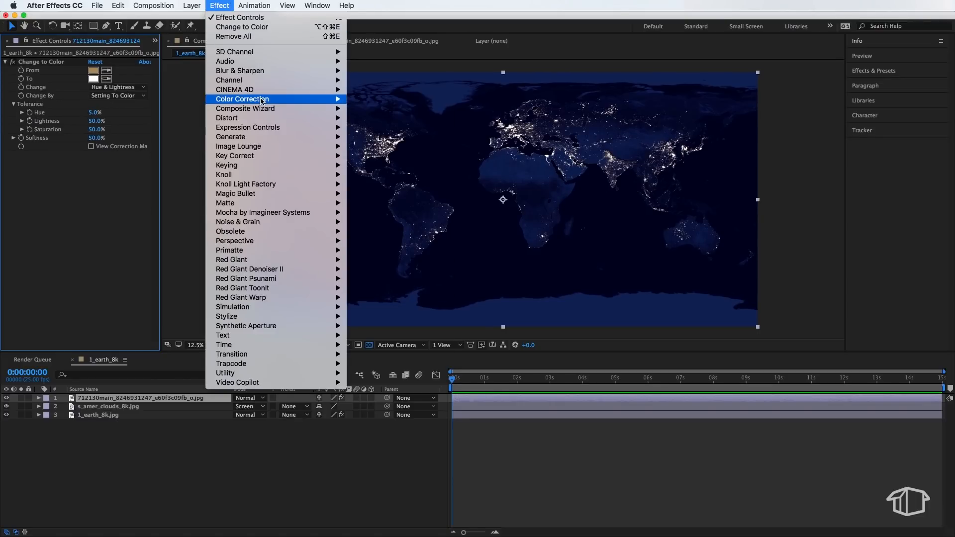
mouse_move(259, 102)
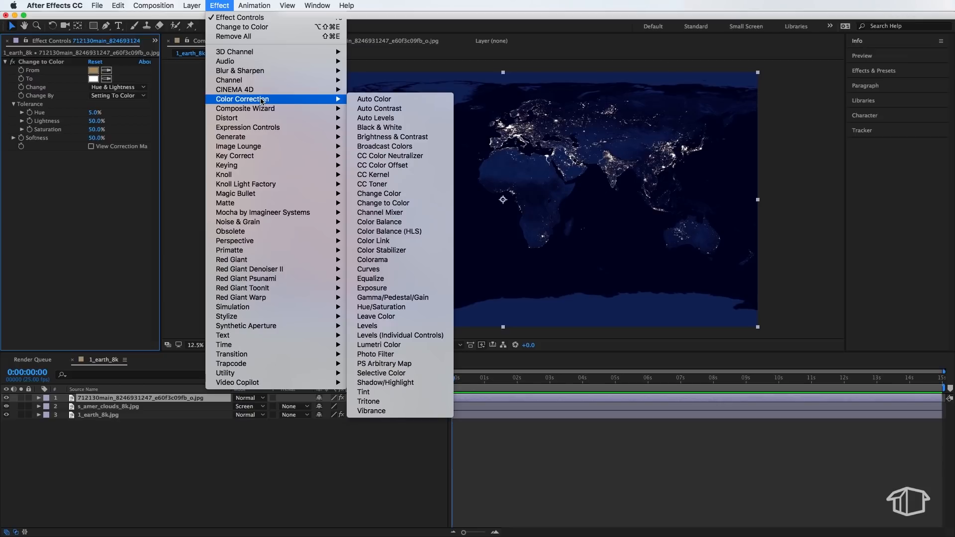
left_click(379, 222)
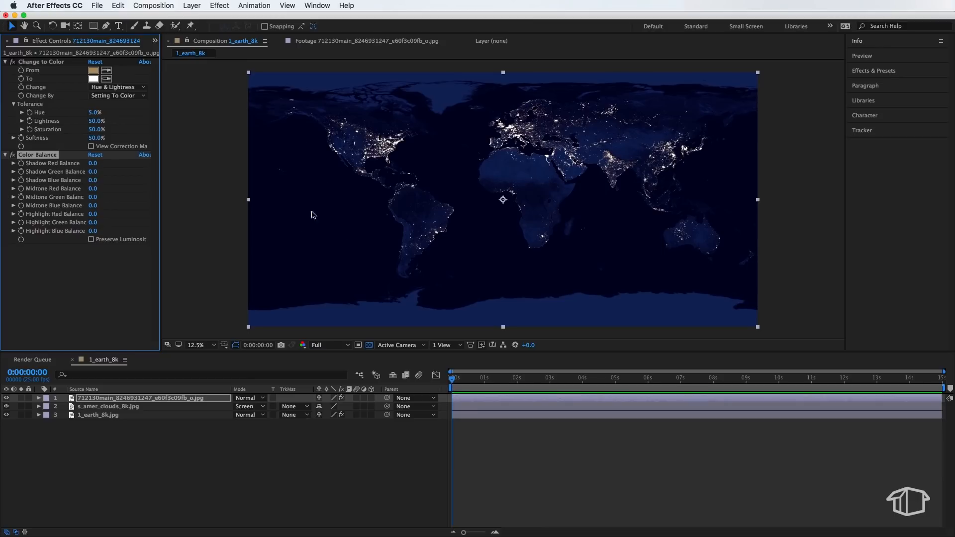
mouse_move(302, 221)
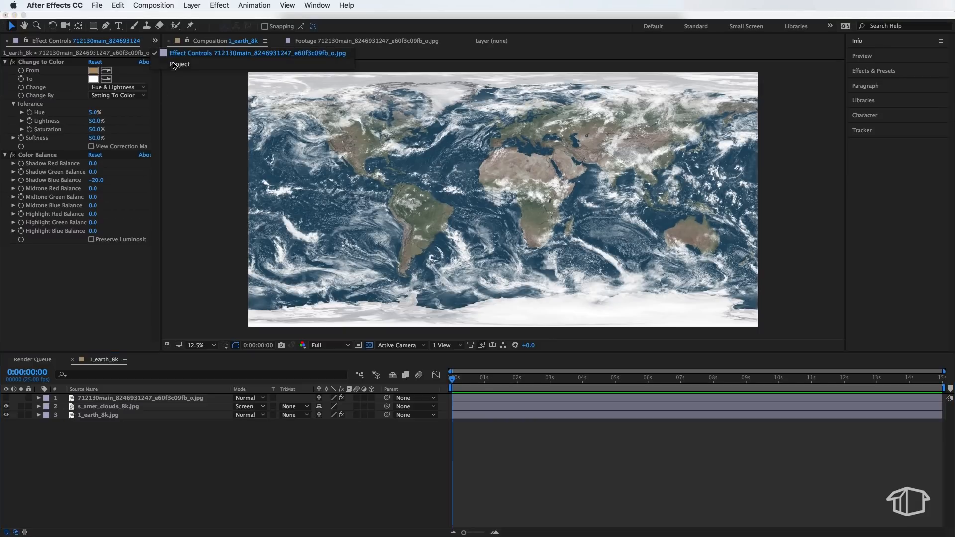
Step: Rename the map composition to Earth Map
right_click(33, 131)
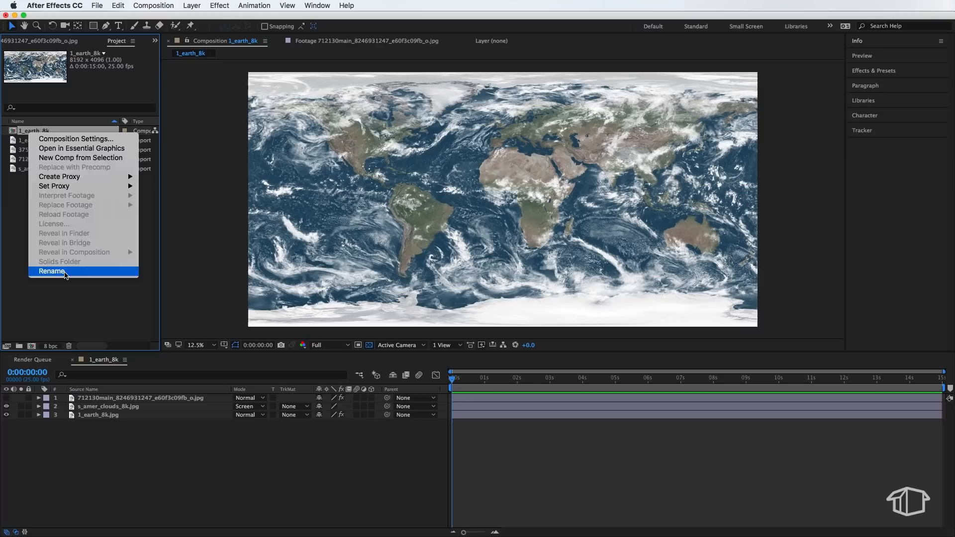
left_click(52, 271)
type("Earth Map")
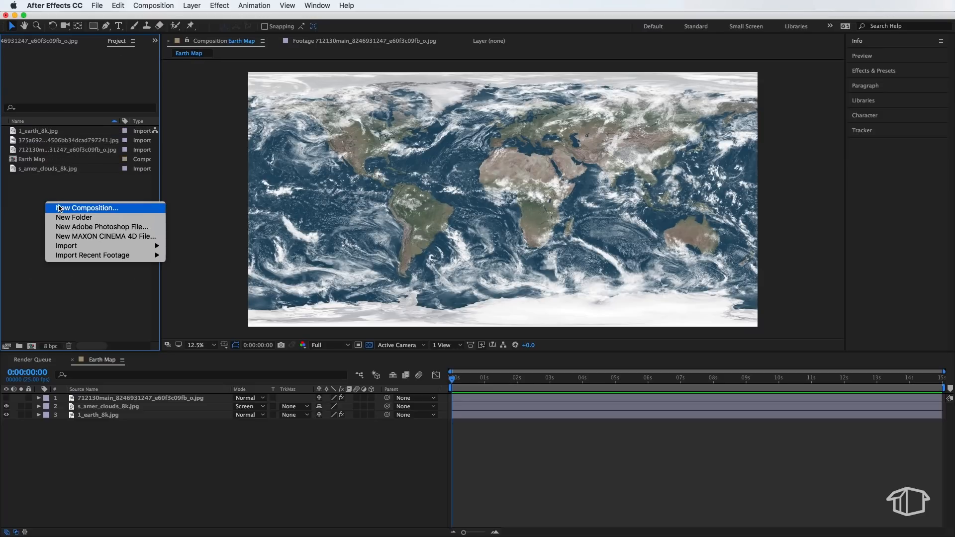
Step: Create a new composition named Earth using the HDTV 1080 25 preset
left_click(86, 208)
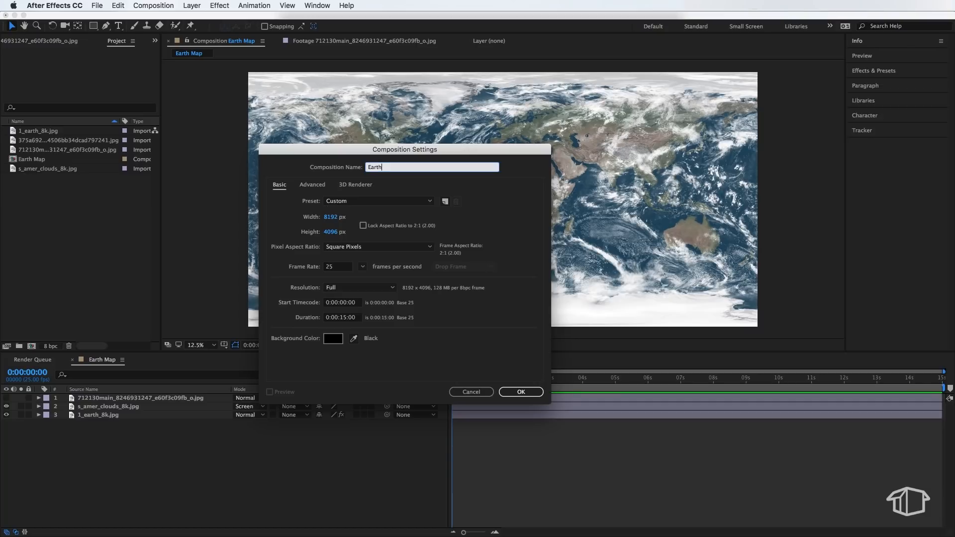
left_click(378, 201)
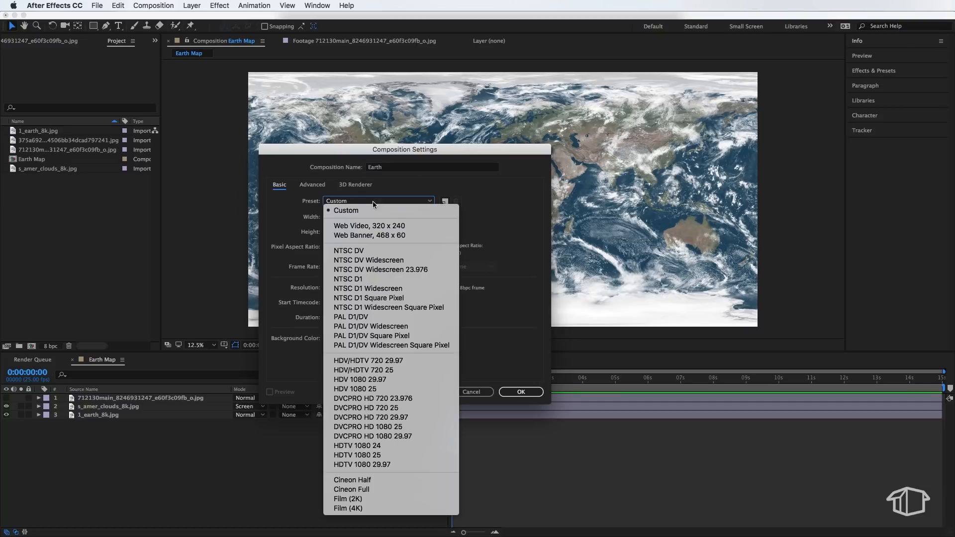
left_click(361, 455)
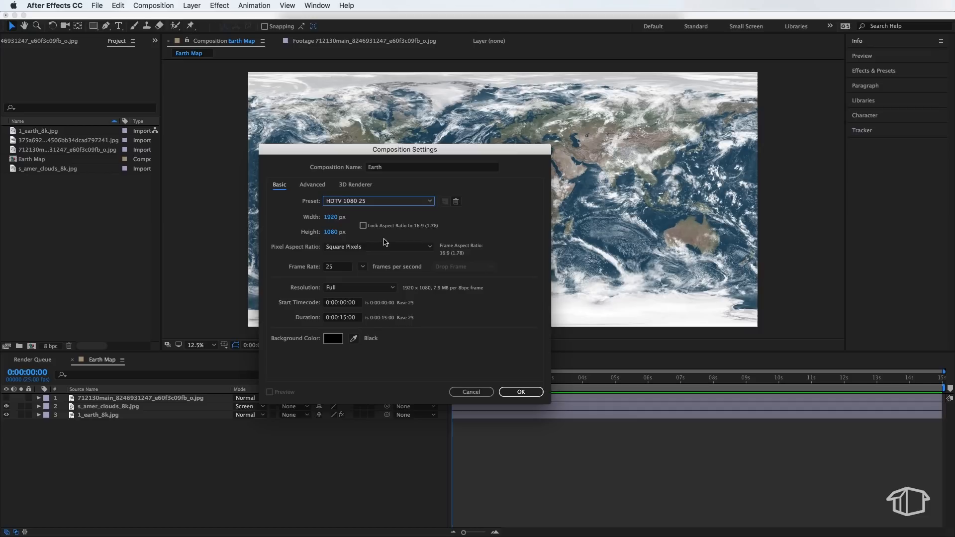
mouse_move(420, 356)
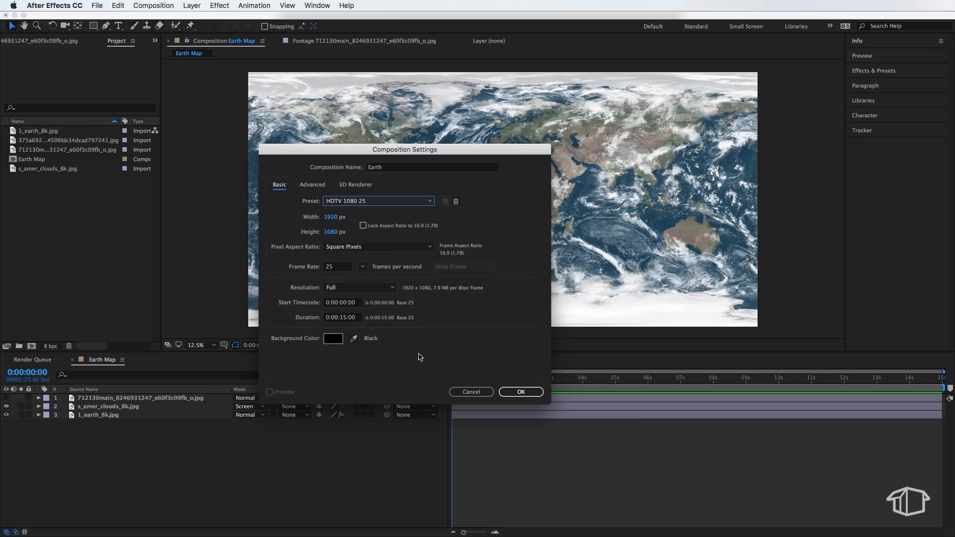
left_click(521, 392)
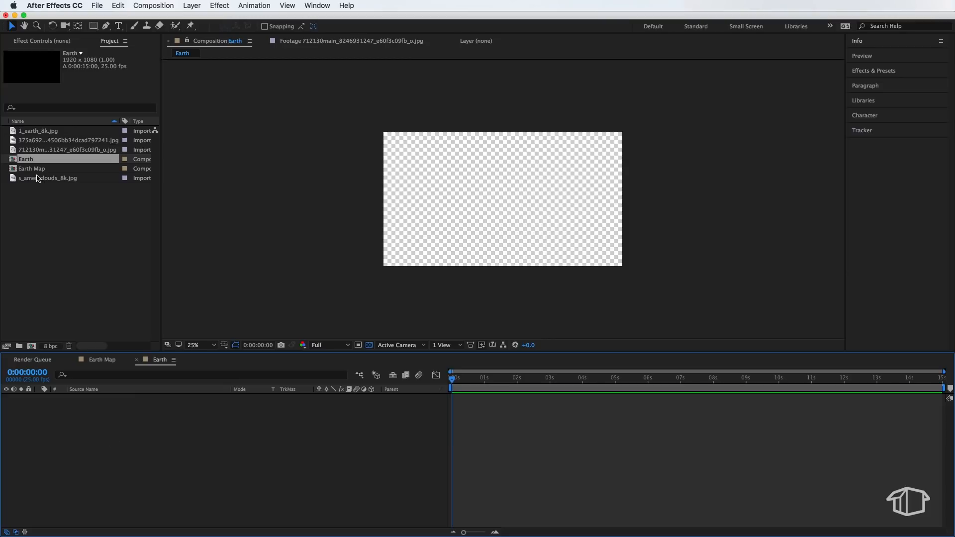
Step: Add Earth Map as a layer in the Earth comp and wrap it into a globe with CC Sphere
left_click(31, 168)
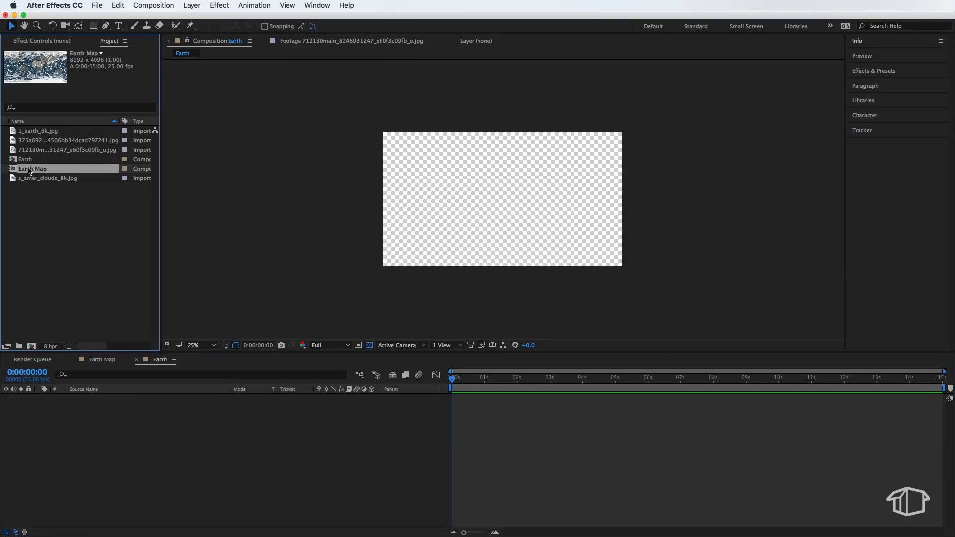
double_click(33, 168)
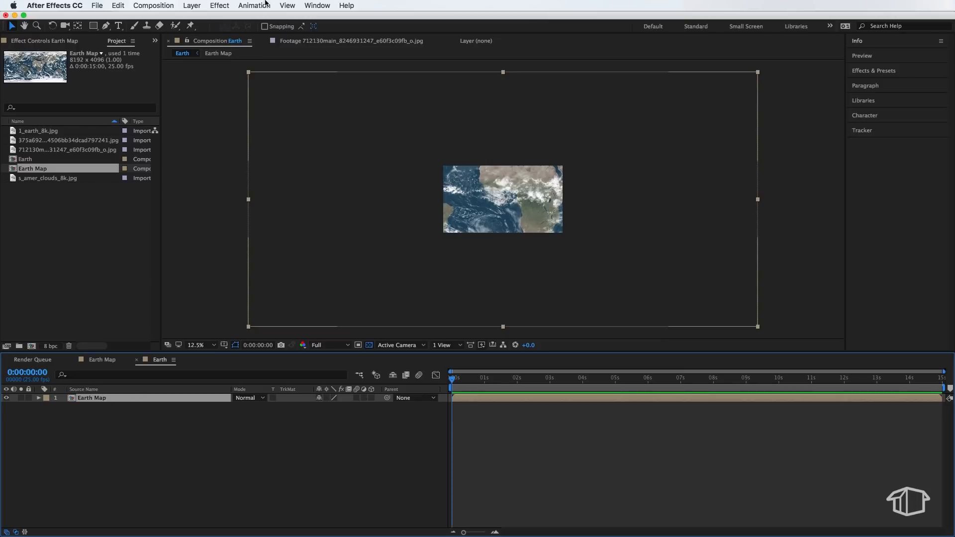
left_click(219, 5)
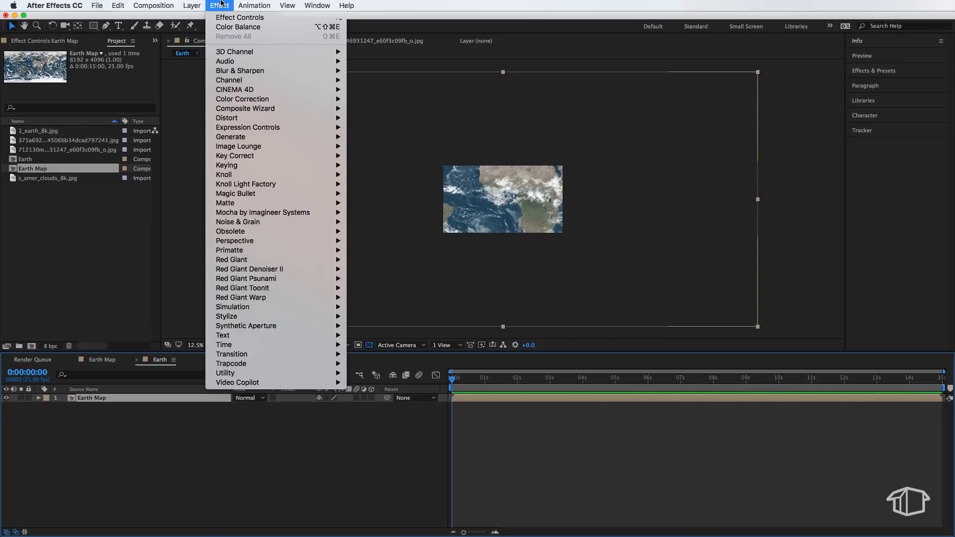
mouse_move(244, 241)
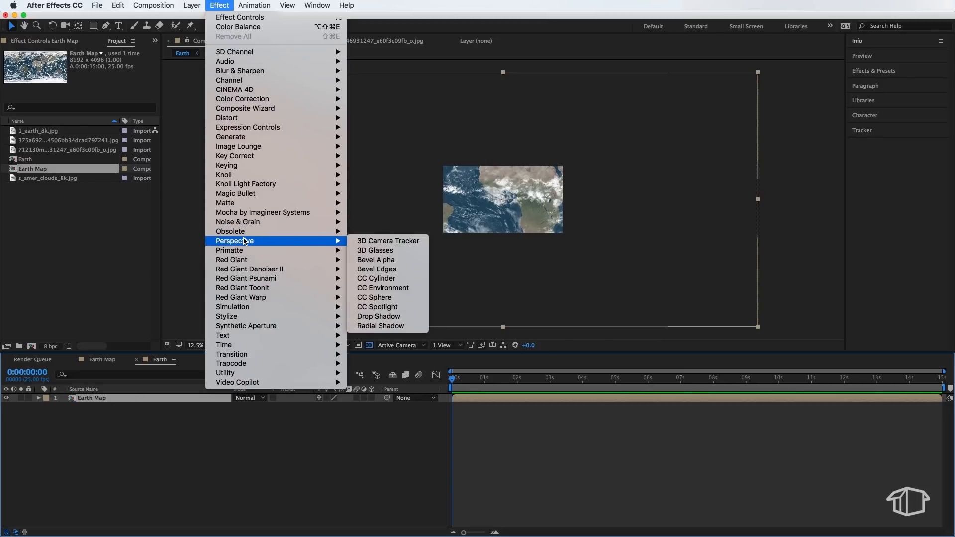
mouse_move(400, 298)
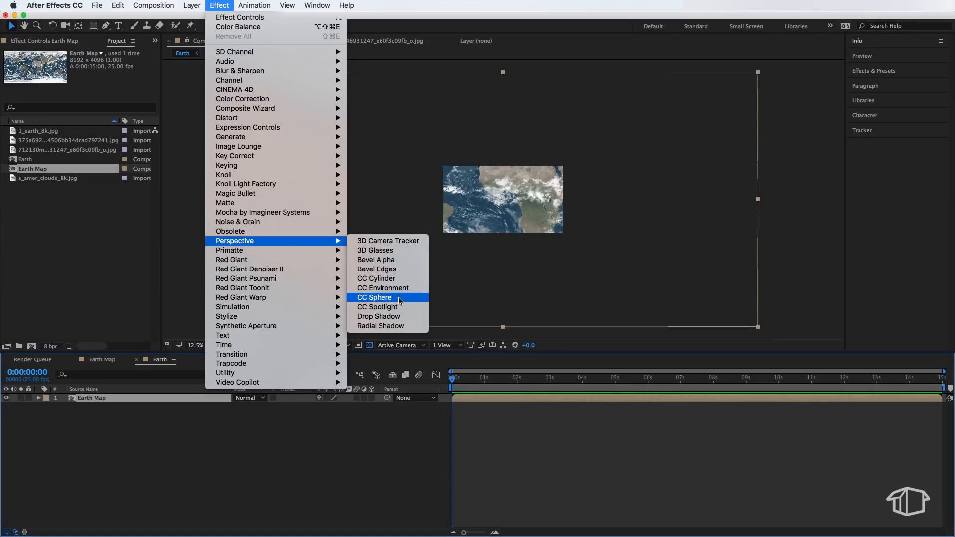
left_click(373, 297)
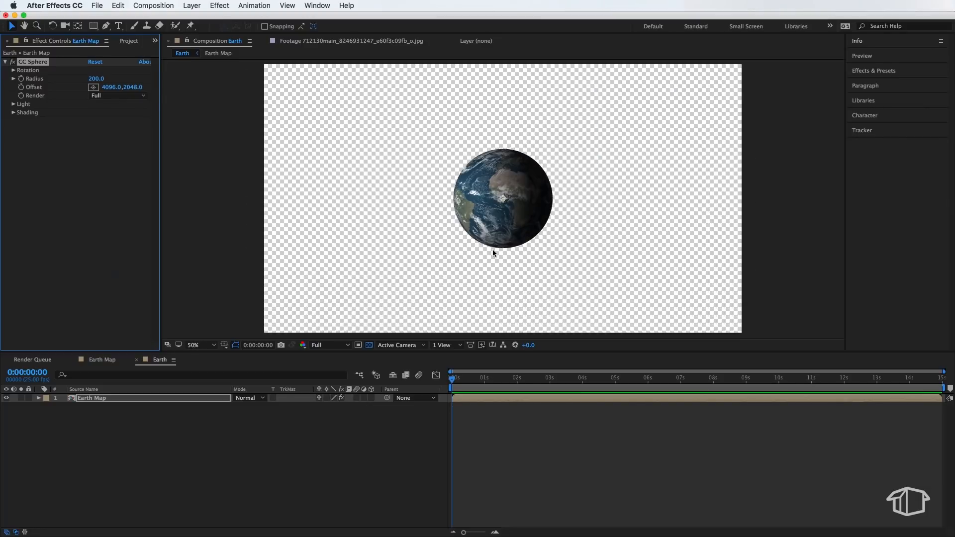
mouse_move(501, 143)
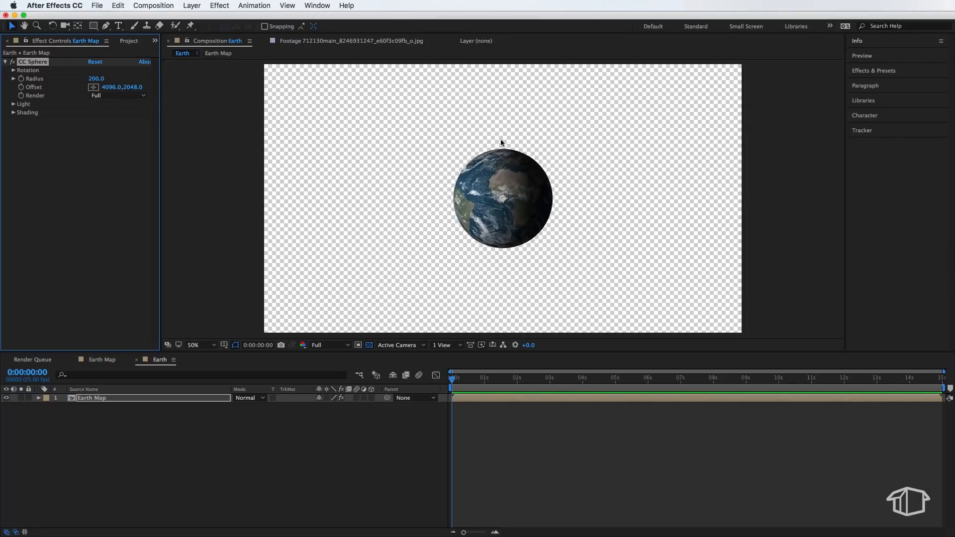
mouse_move(517, 233)
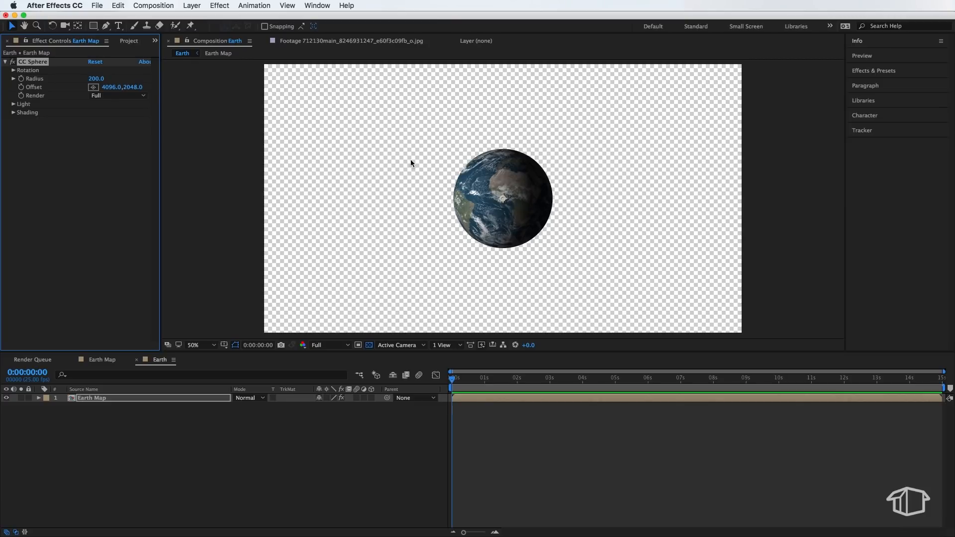
mouse_move(24, 78)
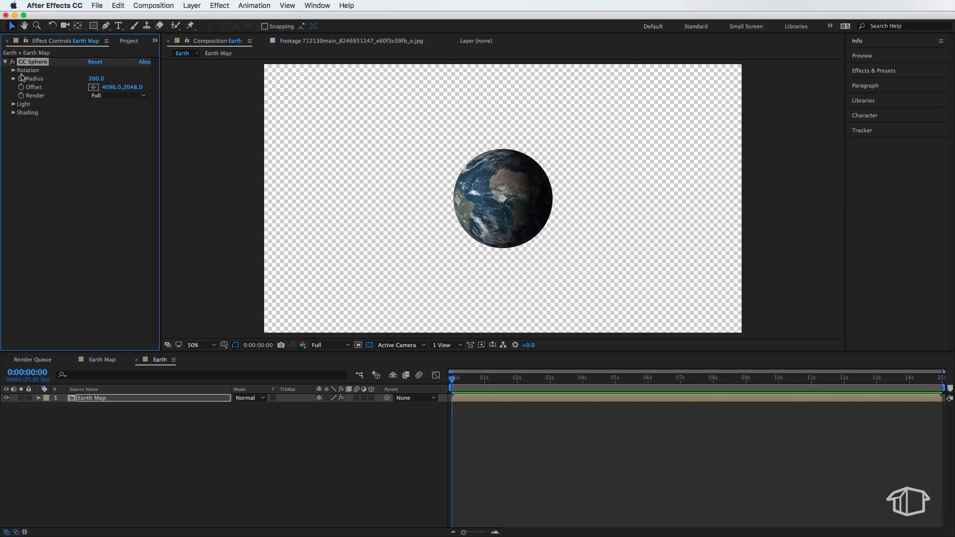
Step: Set CC Sphere radius 600, swing the light direction and drop Light Intensity to 0 for an unlit globe
left_click(13, 78)
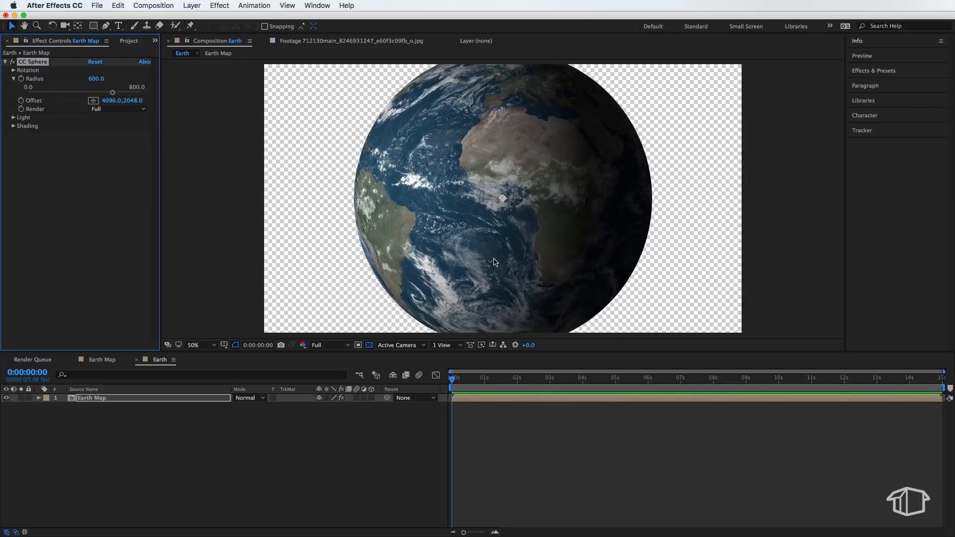
left_click(12, 117)
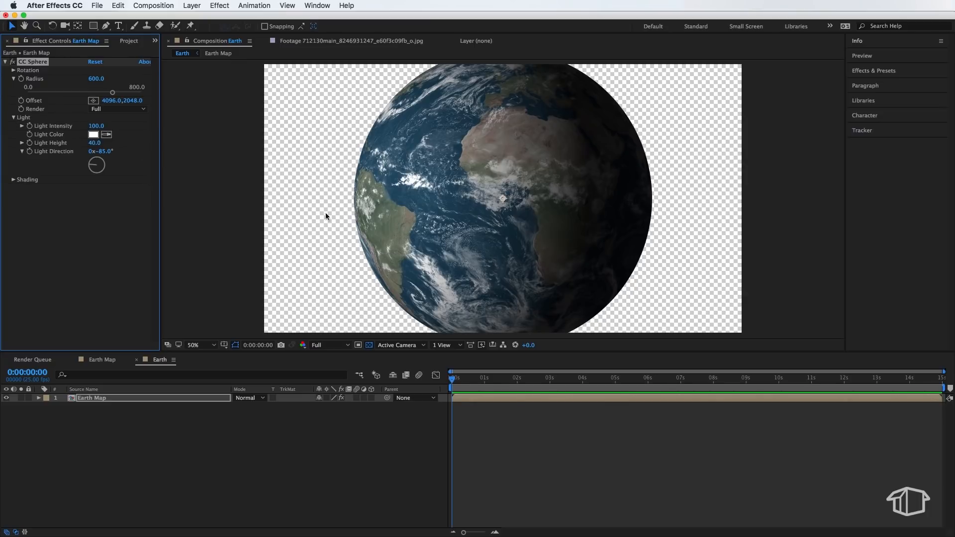
left_click_drag(100, 165, 91, 166)
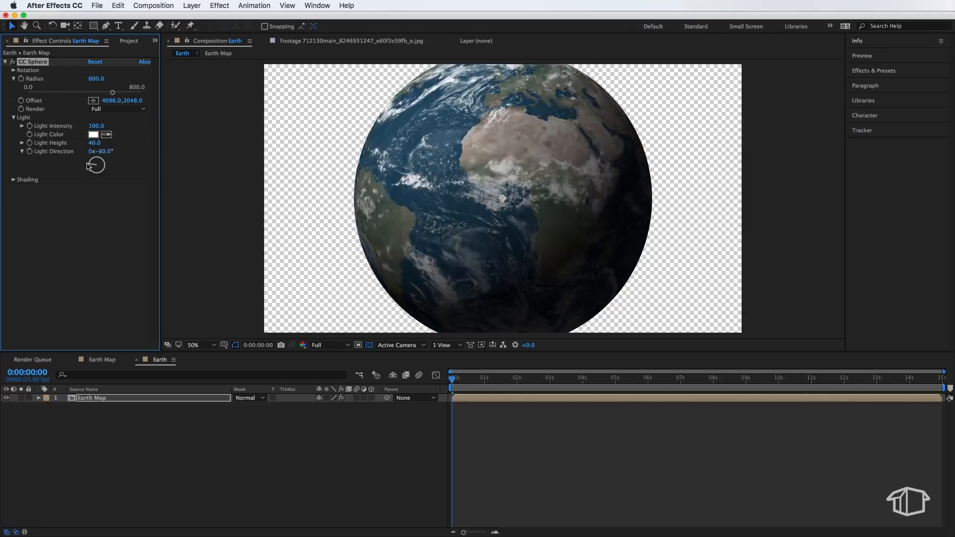
left_click_drag(95, 167, 96, 153)
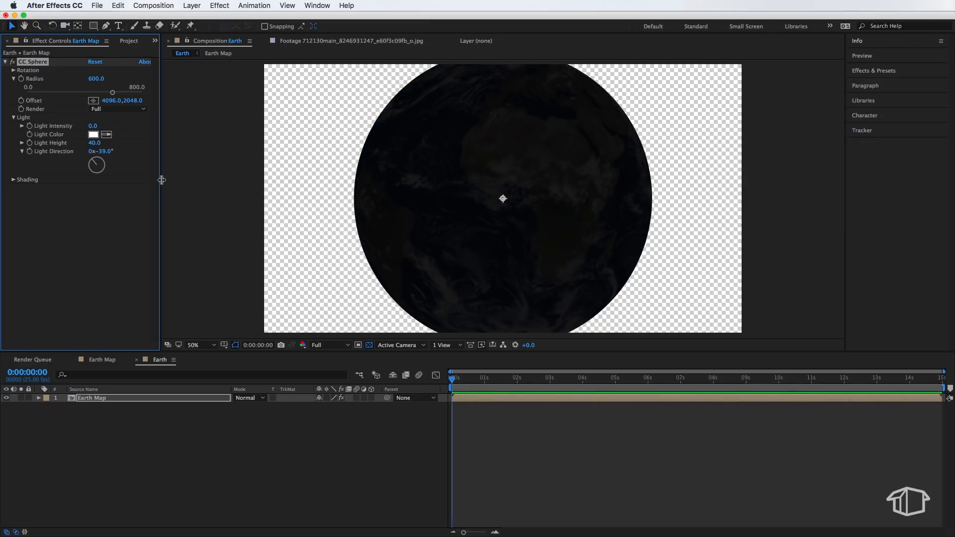
left_click(12, 179)
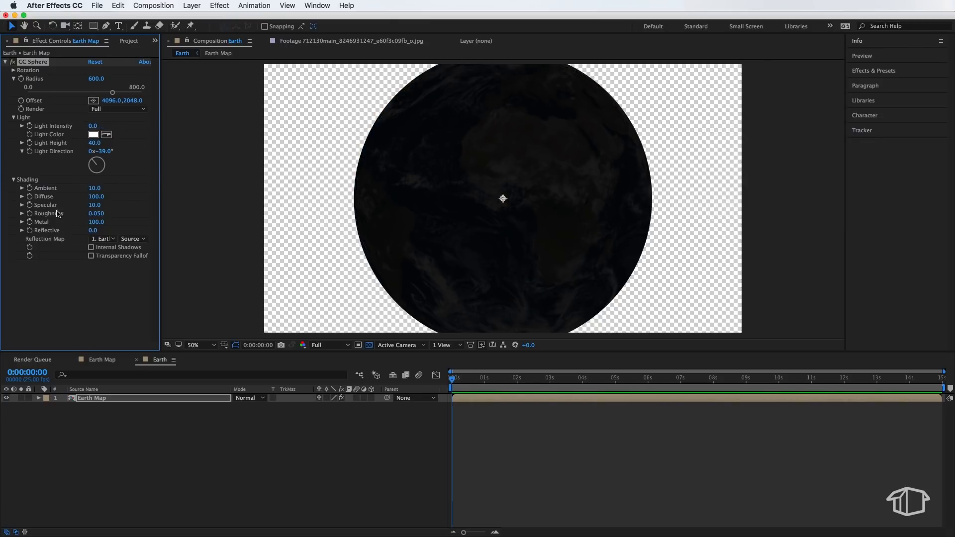
double_click(94, 187)
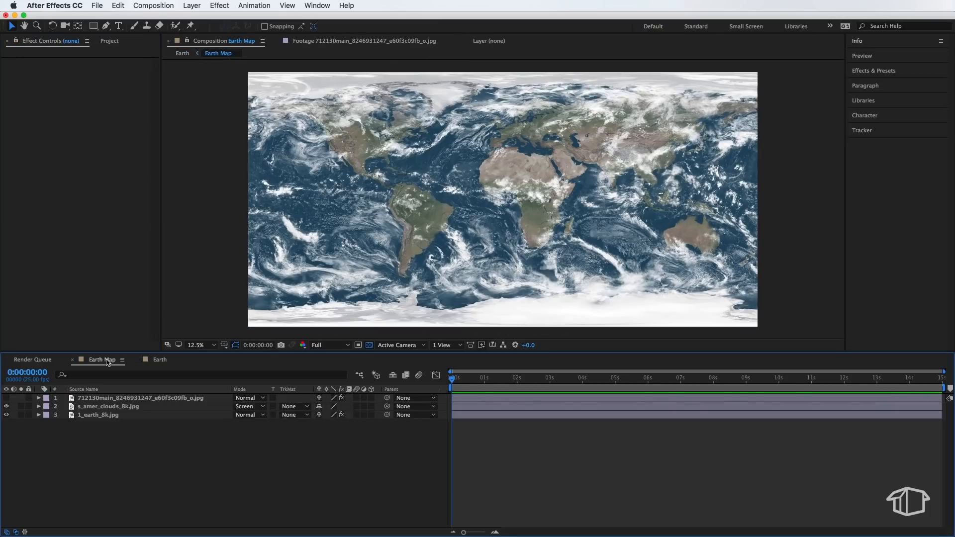
mouse_move(482, 282)
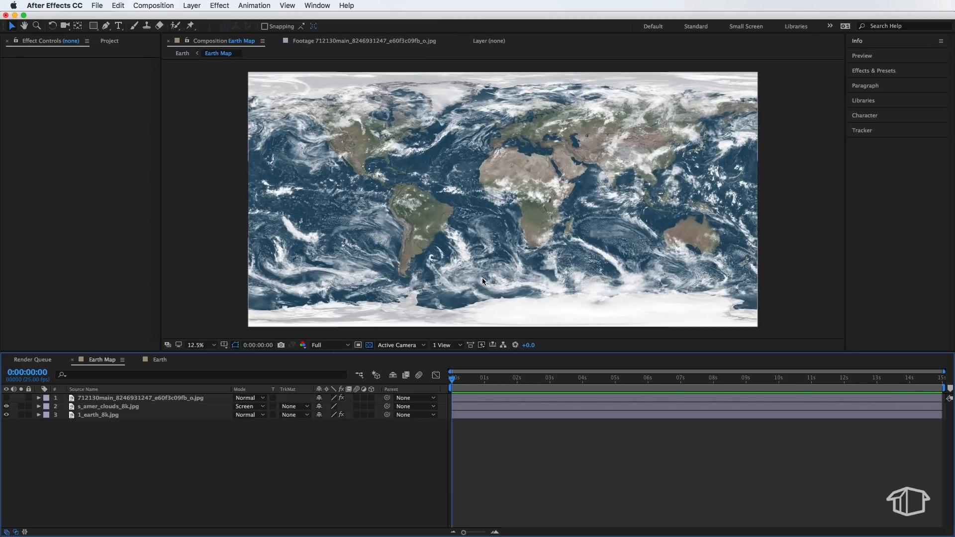
Step: Tilt the globe 15° on Rotation Z and turn Rotation Y to -15.2° at two seconds
left_click(182, 53)
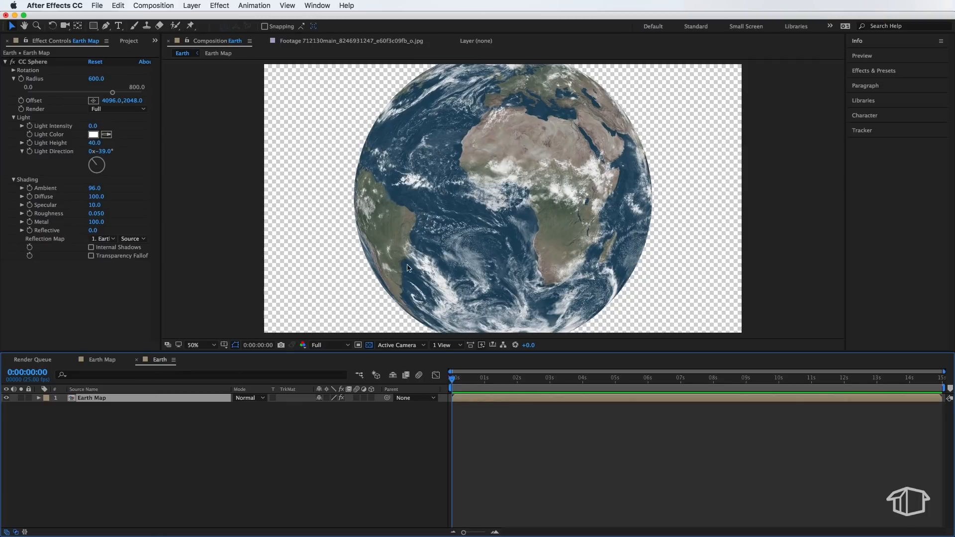
mouse_move(120, 136)
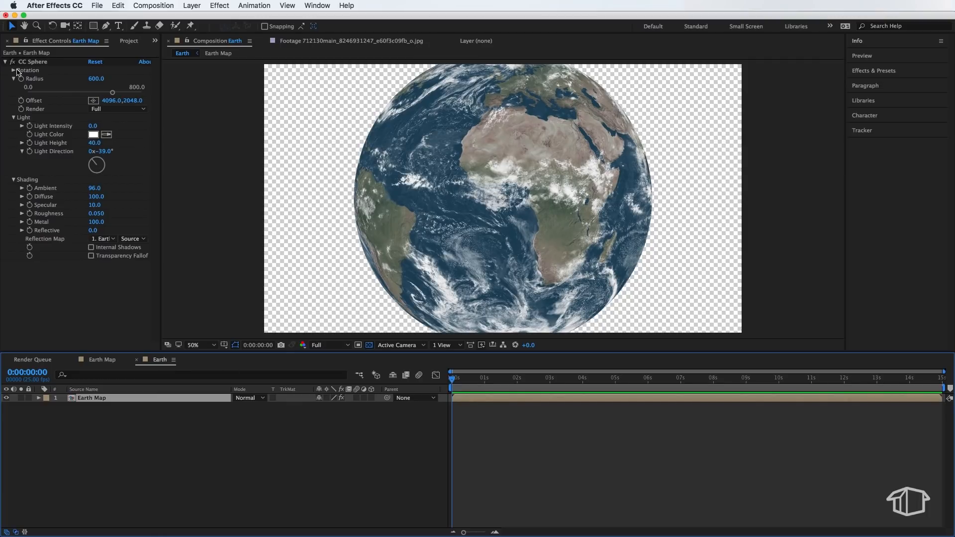
left_click(12, 69)
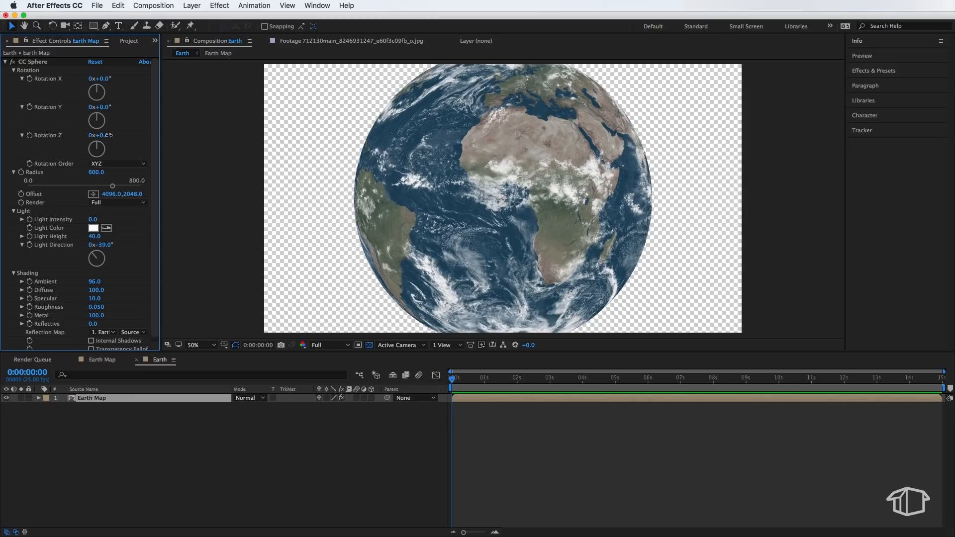
left_click(103, 135)
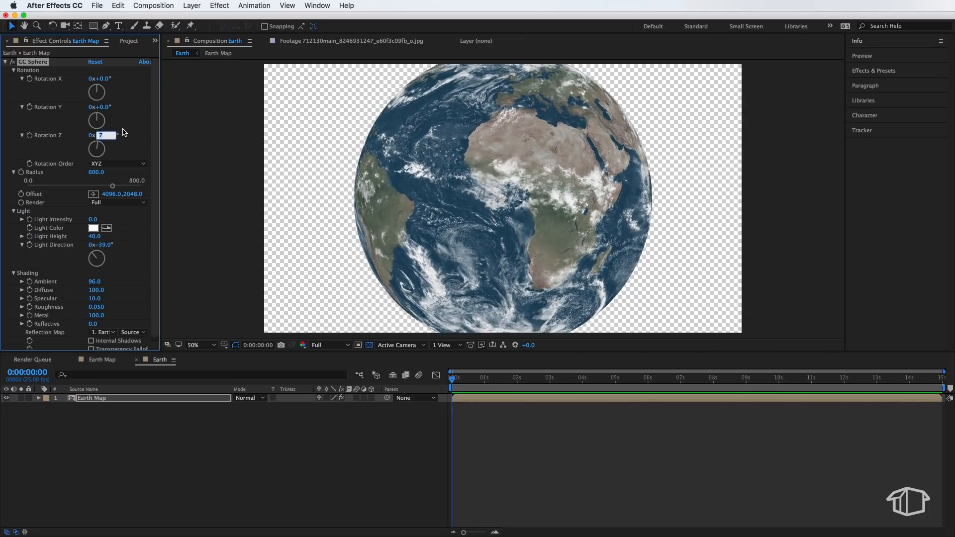
type("15.0°")
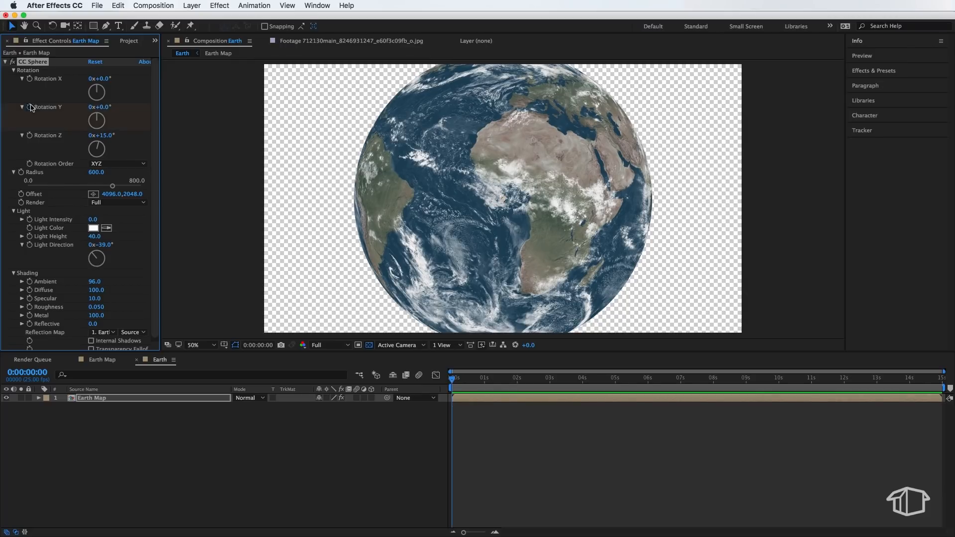
left_click_drag(99, 107, 128, 109)
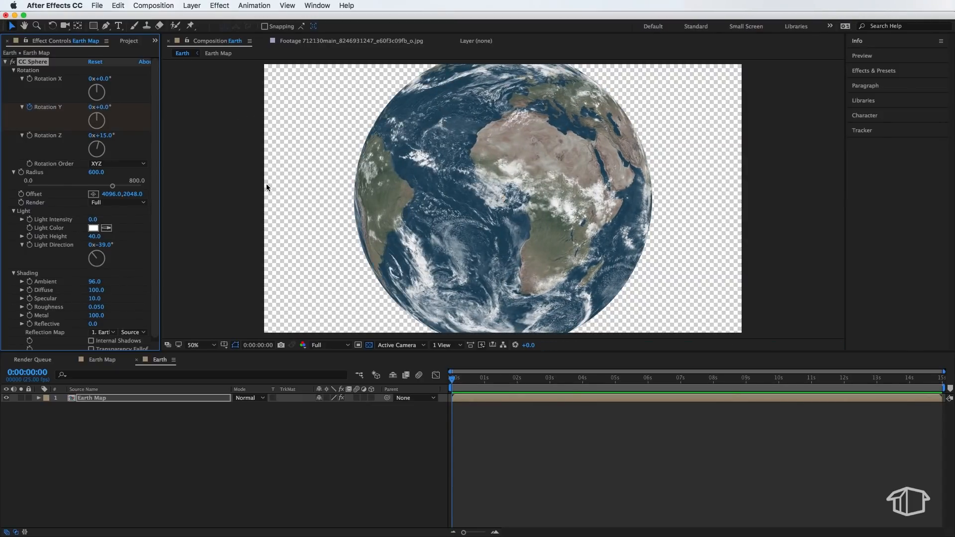
left_click(617, 382)
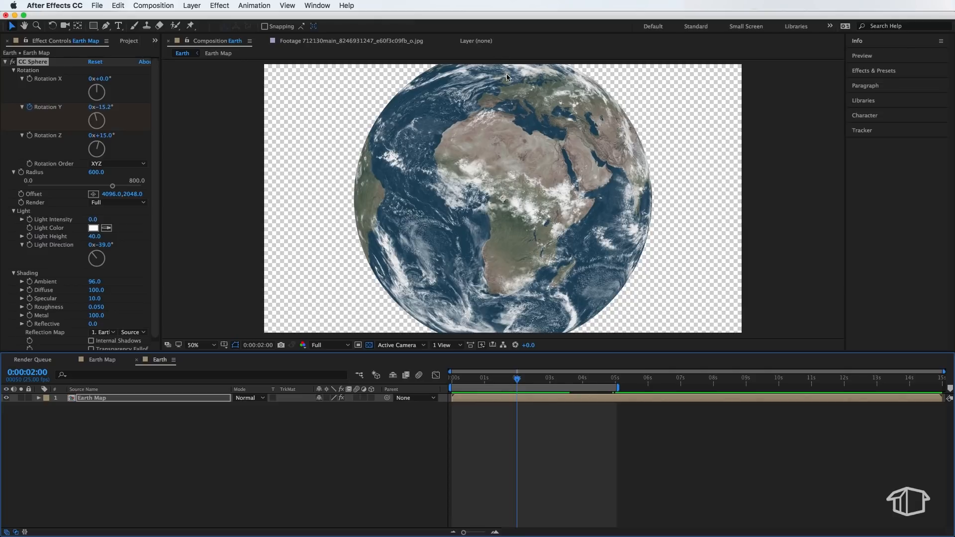
mouse_move(525, 330)
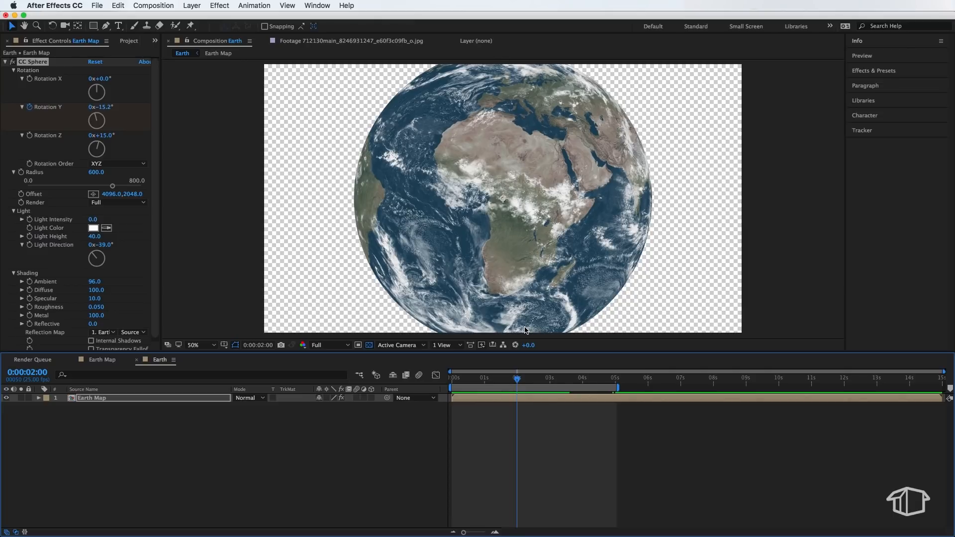
mouse_move(512, 62)
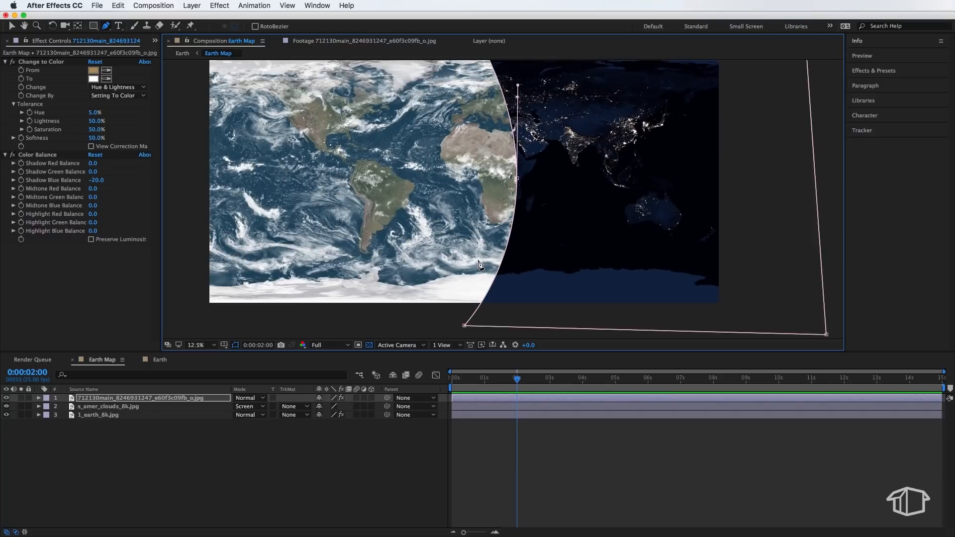
mouse_move(519, 182)
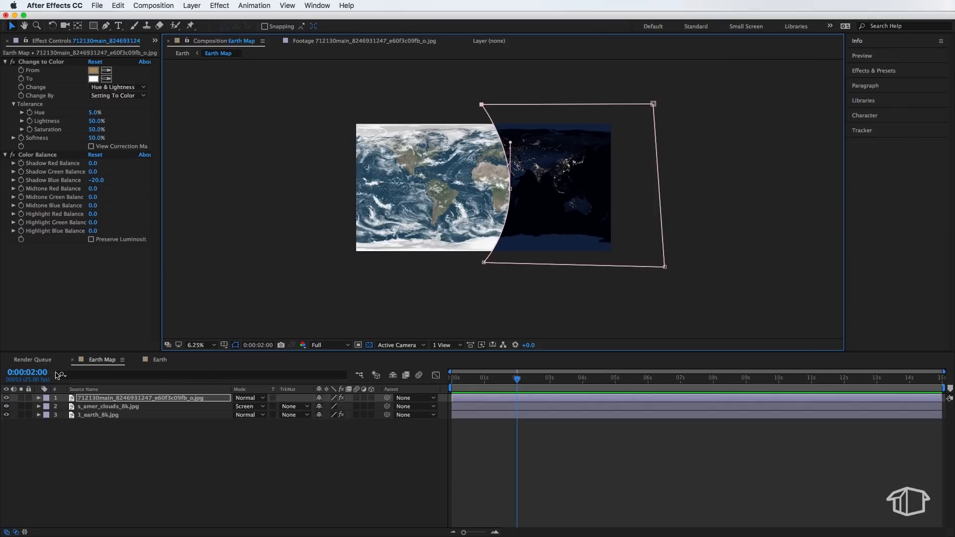
Step: Give Mask 1 a 1000-pixel feather and record a starting Mask Path keyframe at 0s
left_click(160, 360)
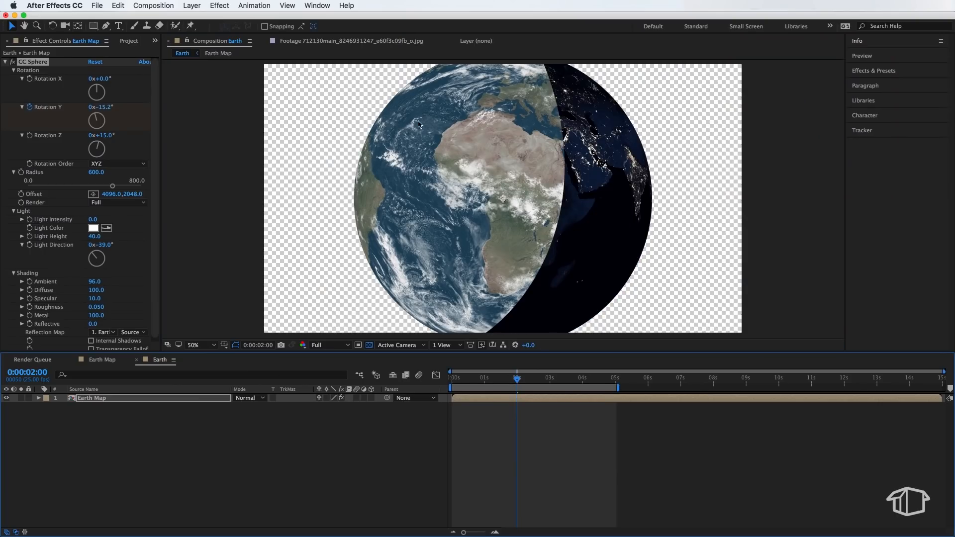
mouse_move(524, 285)
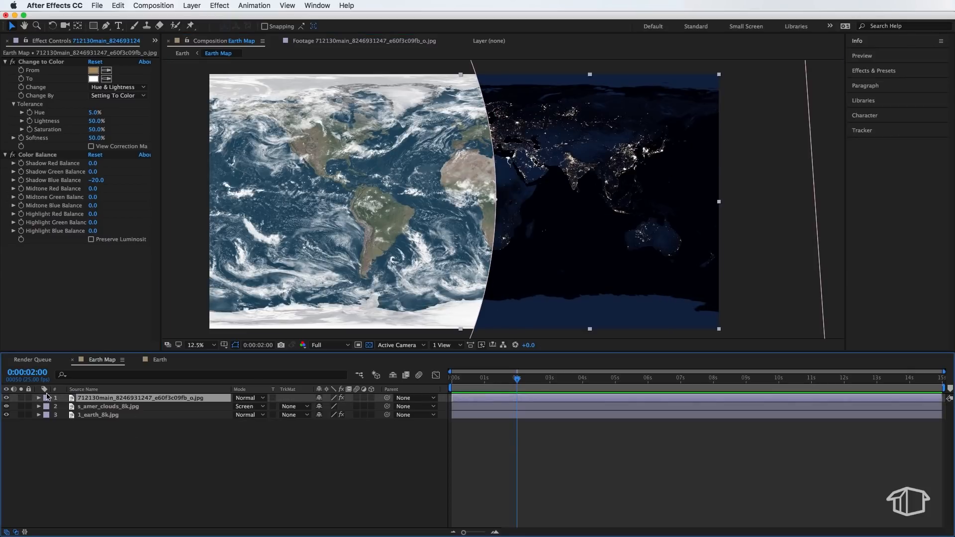
left_click(40, 398)
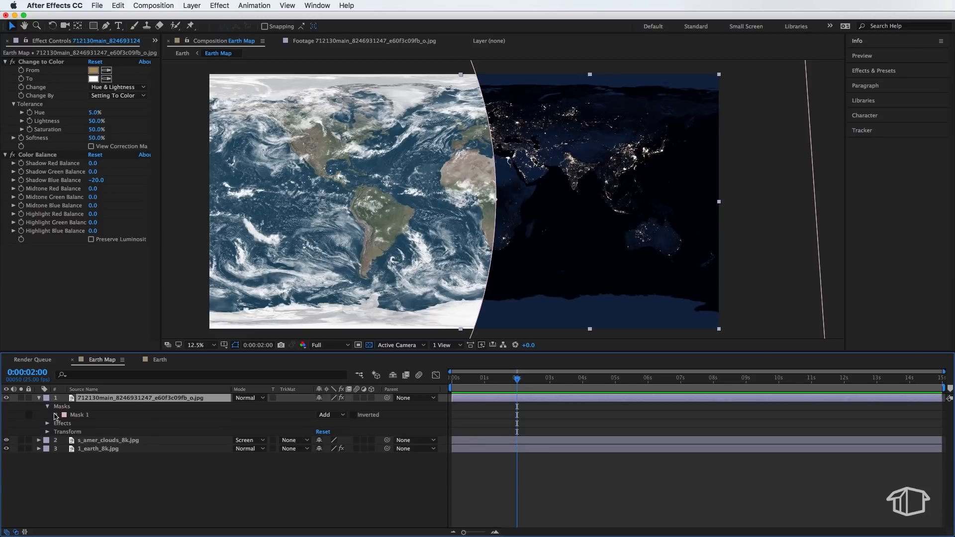
left_click(55, 415)
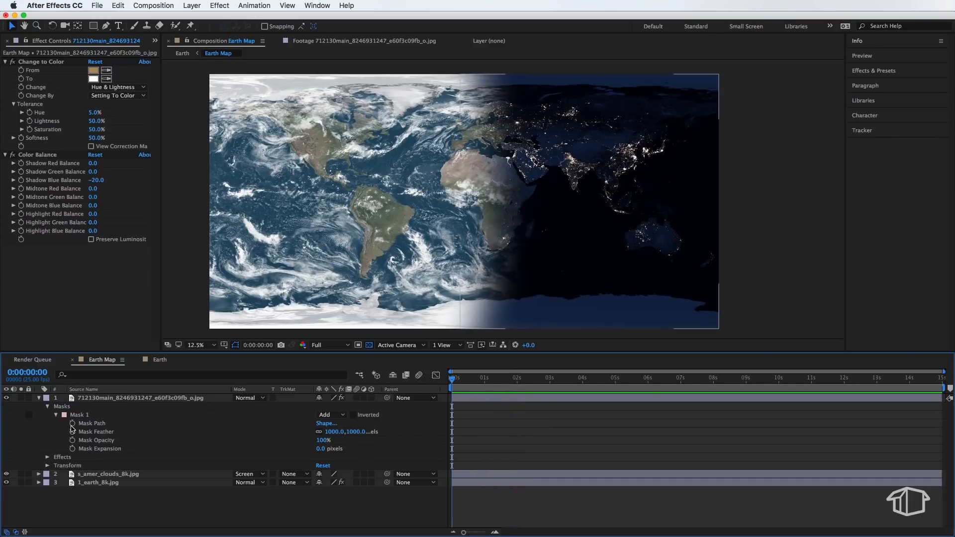
left_click(72, 424)
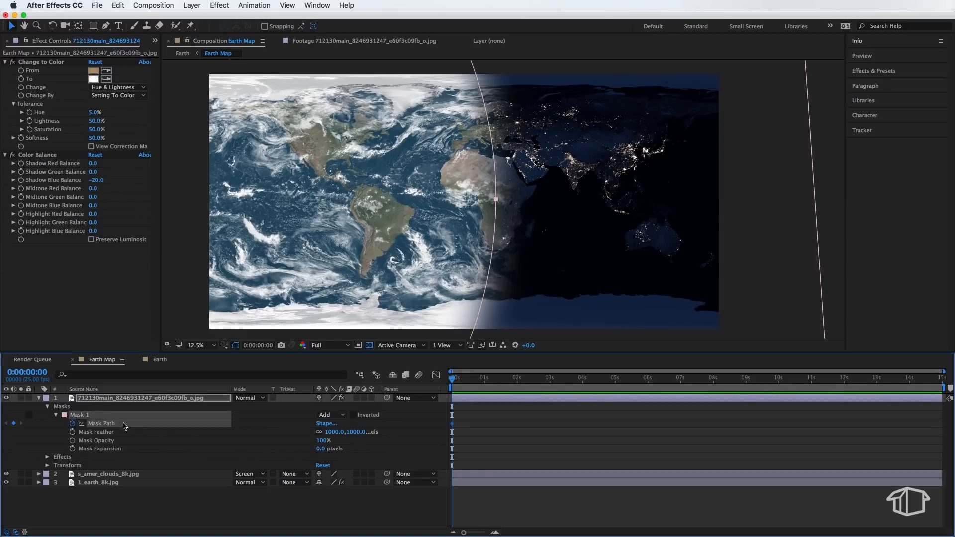
left_click(549, 378)
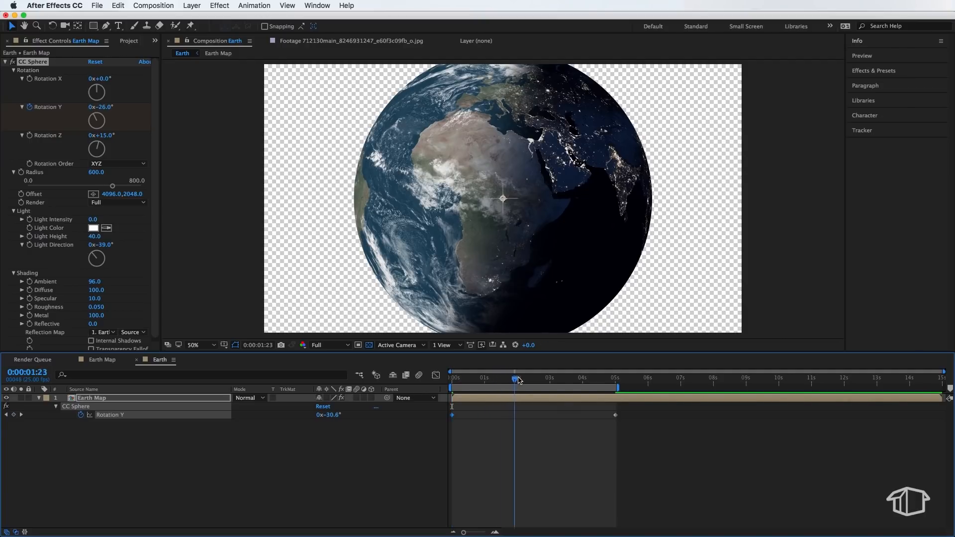
Step: Animate Rotation Y across 0–5 s and add a second night-mask keyframe shifted right at 5 s
left_click(615, 378)
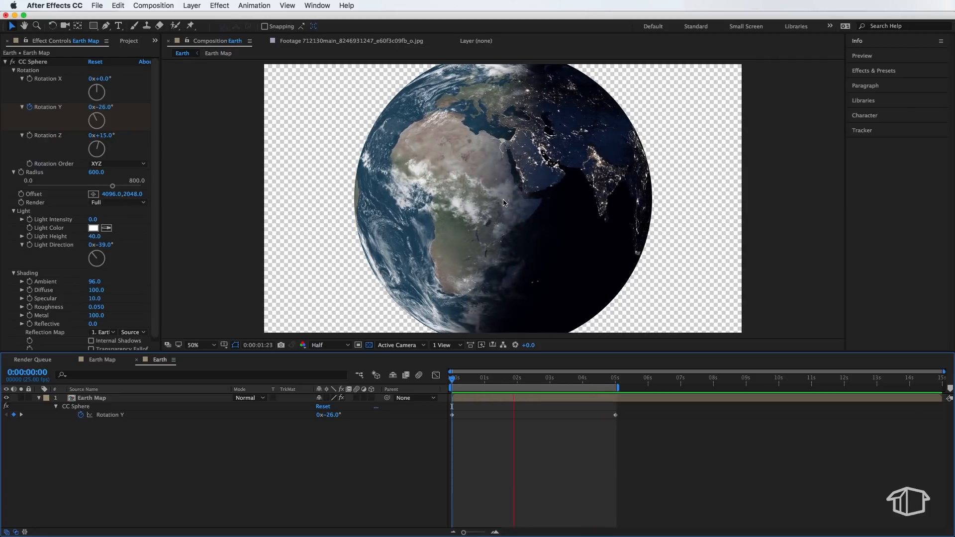
left_click(587, 382)
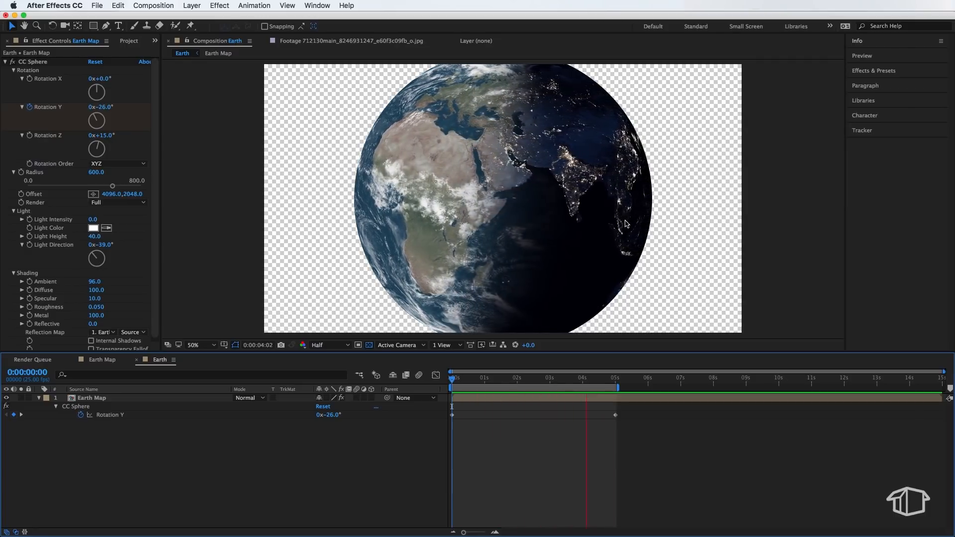
left_click(475, 378)
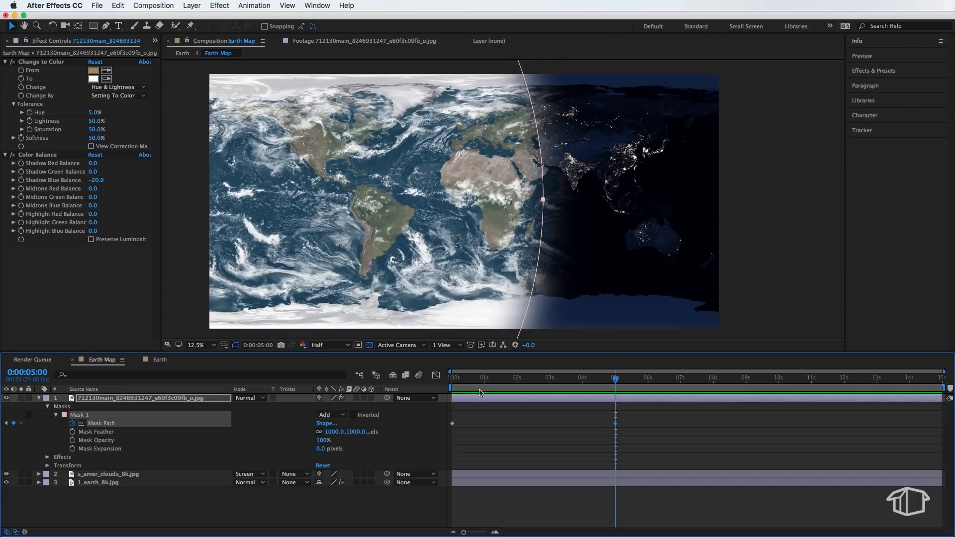
mouse_move(620, 201)
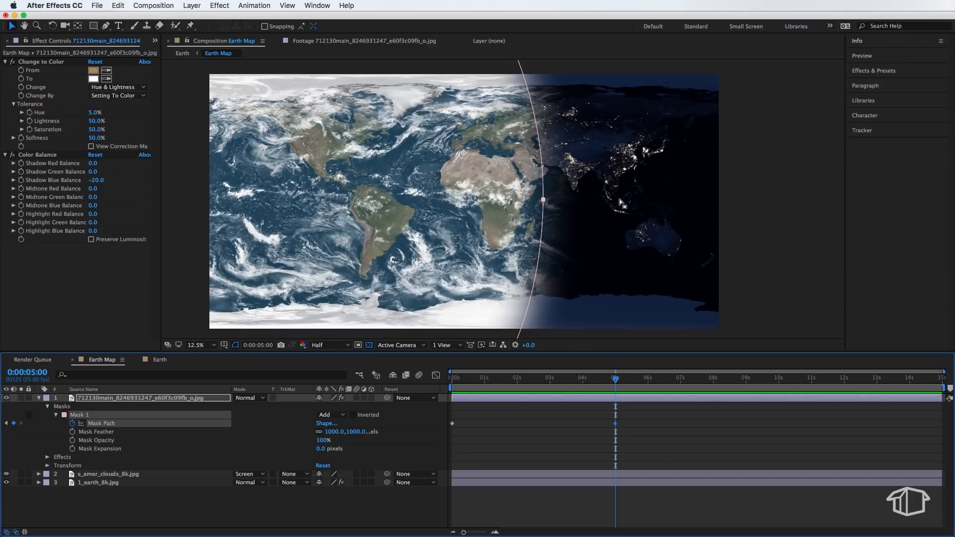
left_click(181, 53)
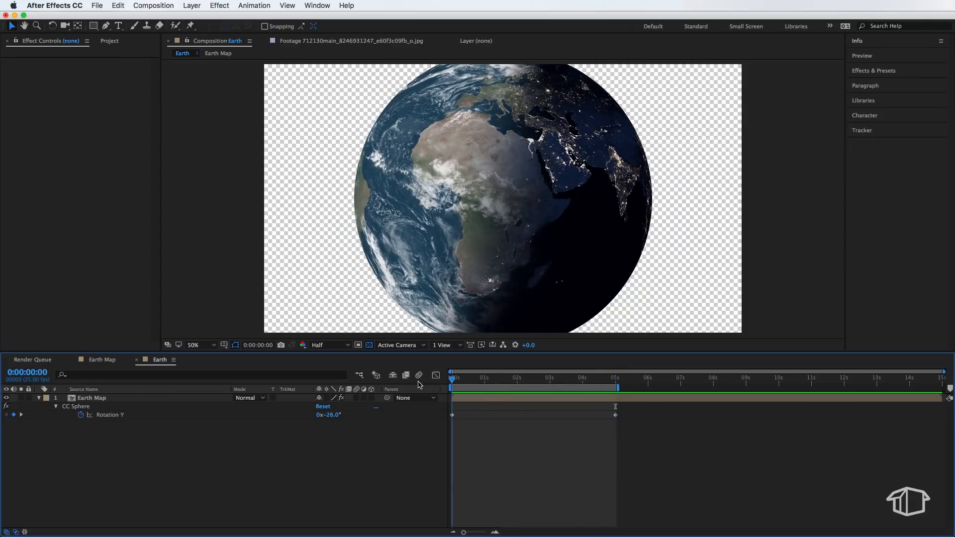
Step: Place the star photo behind Earth Map and darken it with Brightness -90, Contrast 30
left_click(616, 378)
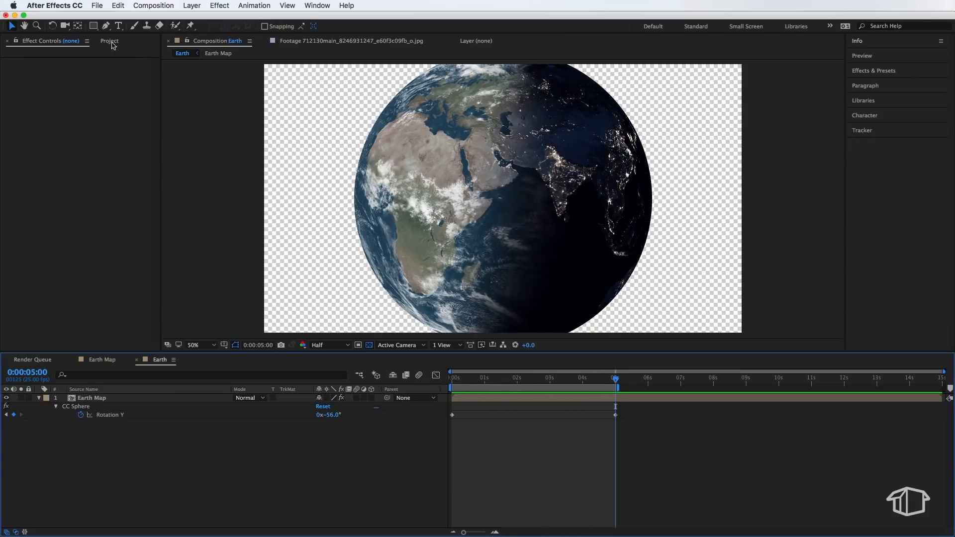
left_click(110, 41)
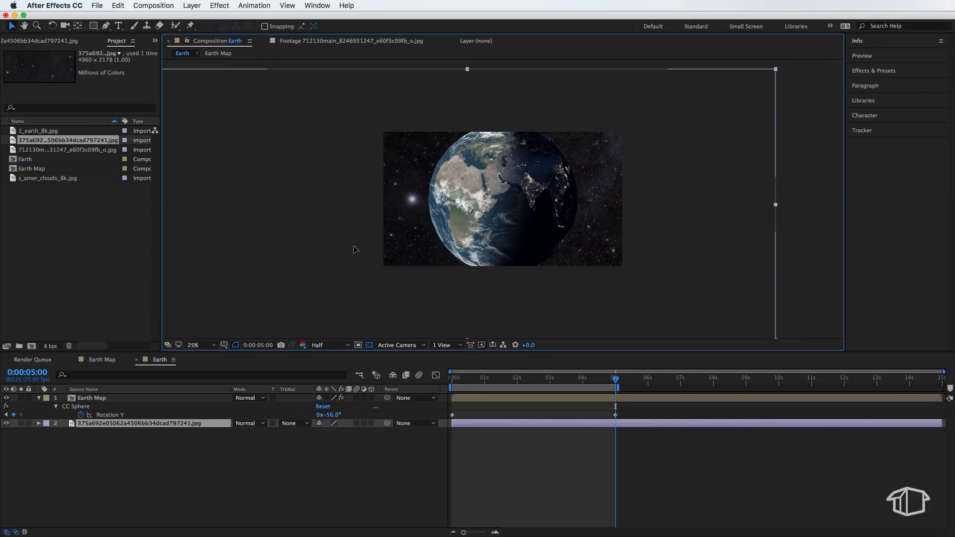
left_click(218, 5)
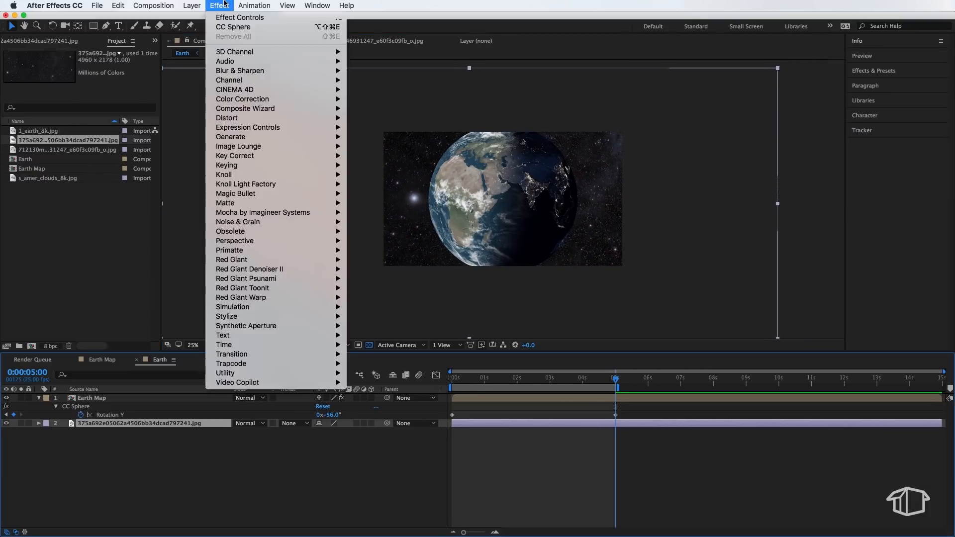
mouse_move(242, 99)
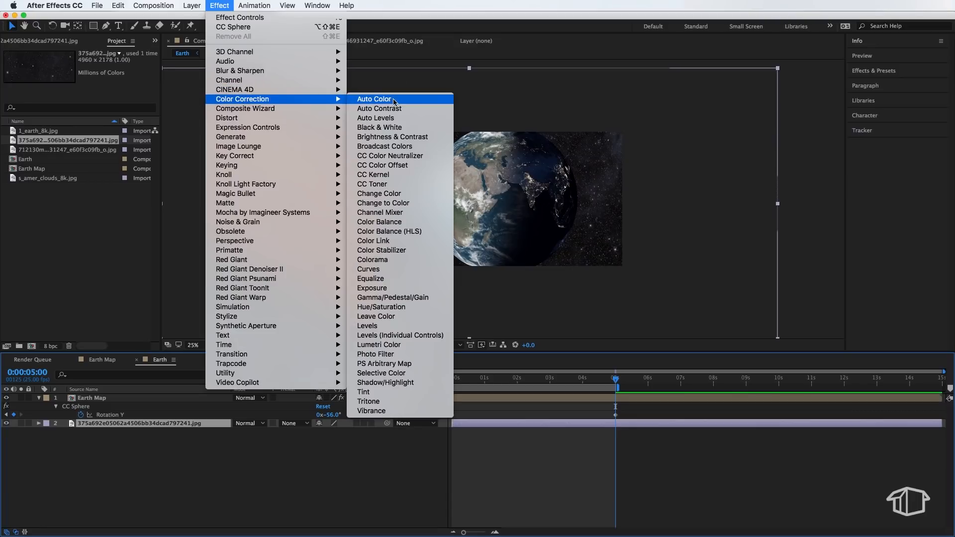
left_click(392, 136)
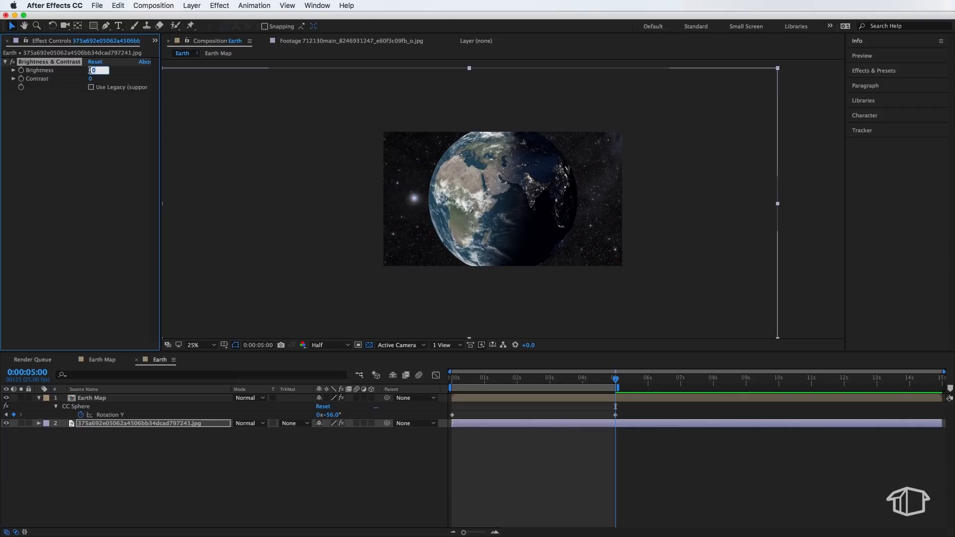
type("-90")
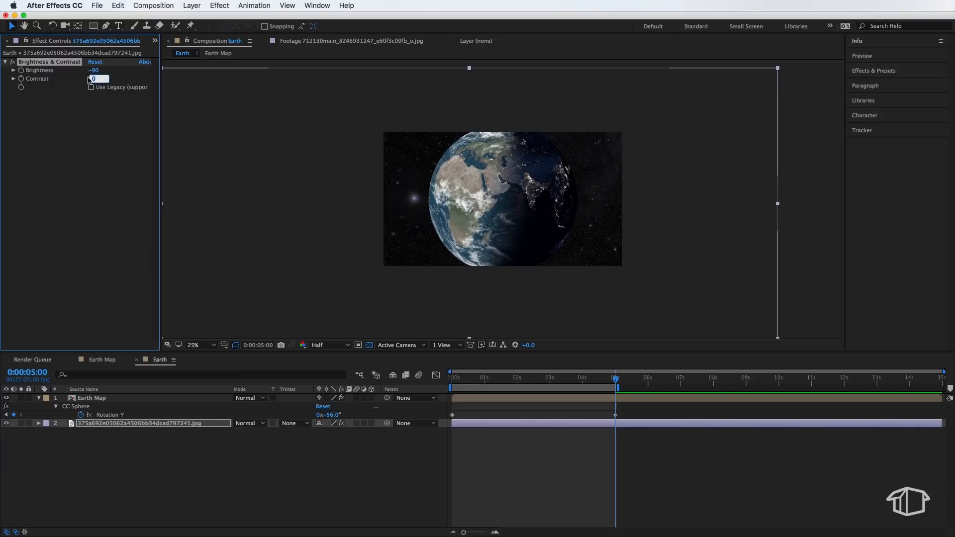
type("30")
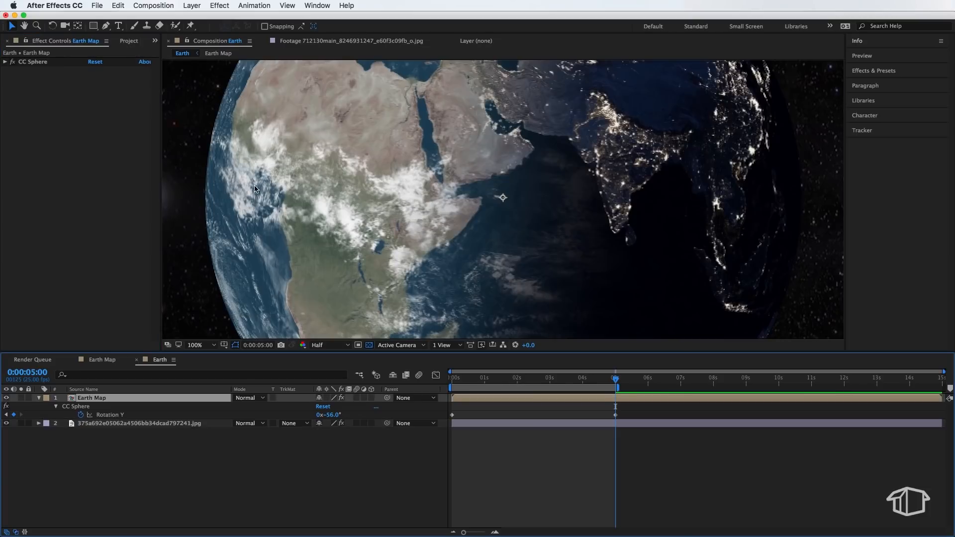
Step: Add a Glow to Earth Map composited on top with threshold 15%, radius 30, intensity 0.5
left_click(328, 345)
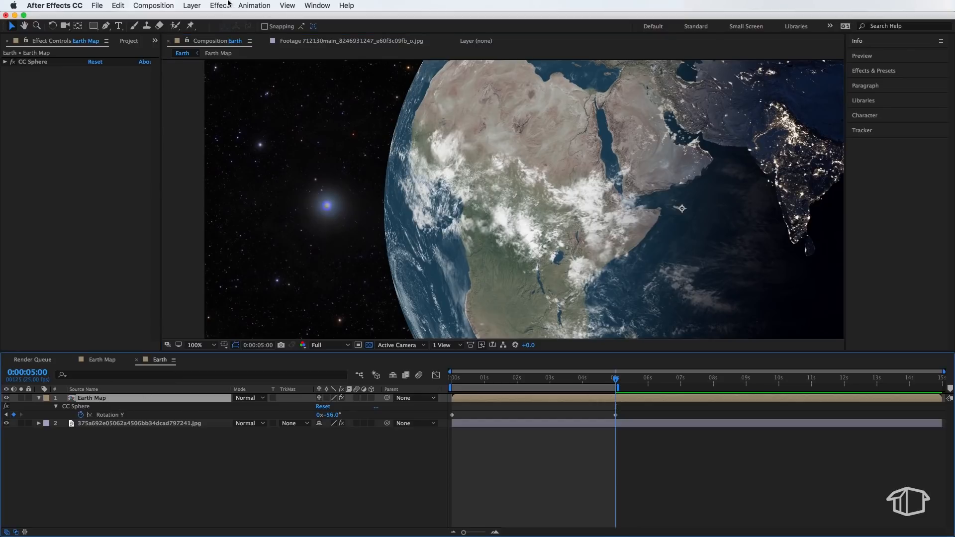
left_click(219, 5)
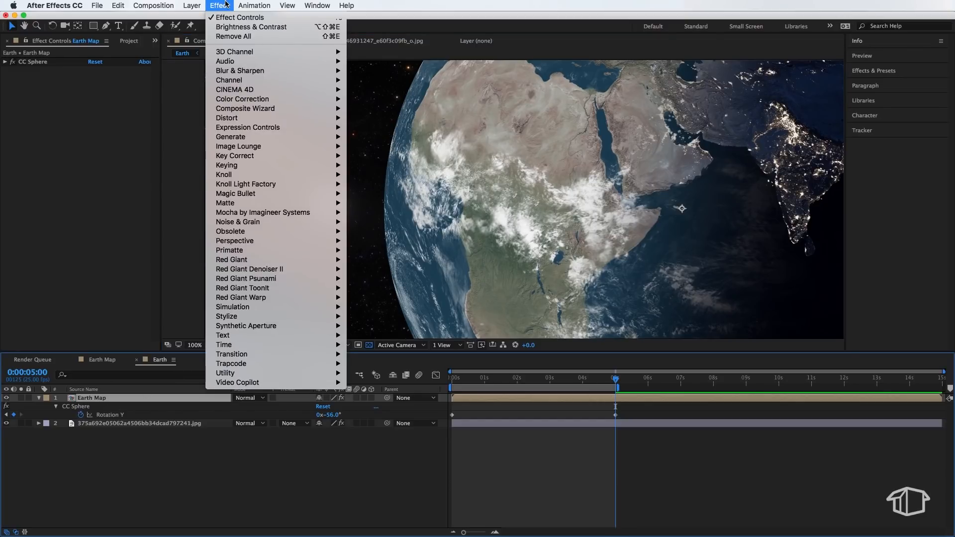
mouse_move(227, 316)
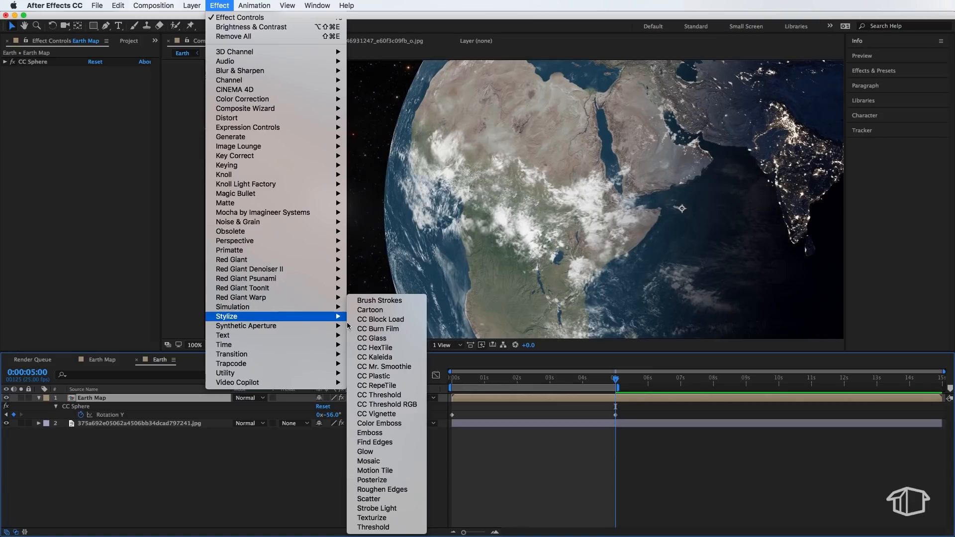
left_click(364, 452)
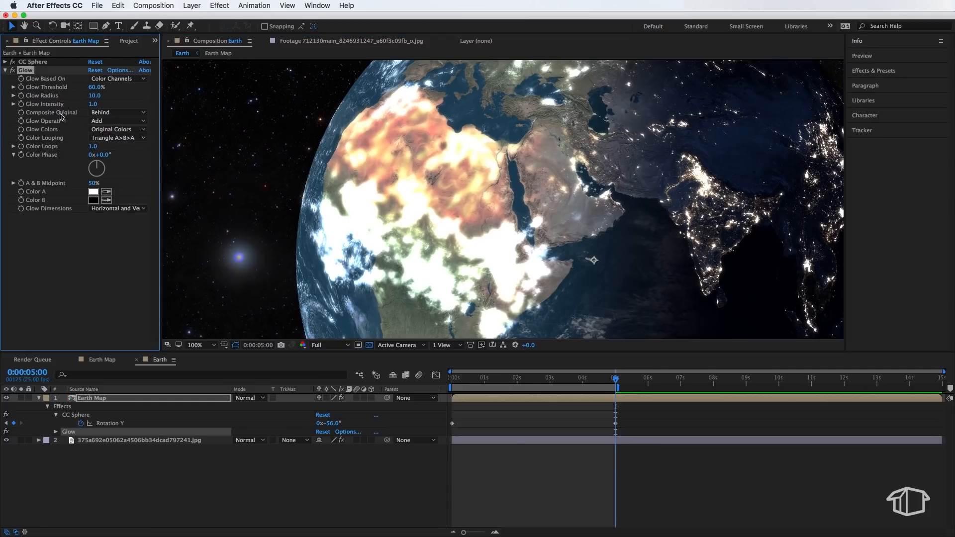
left_click(118, 111)
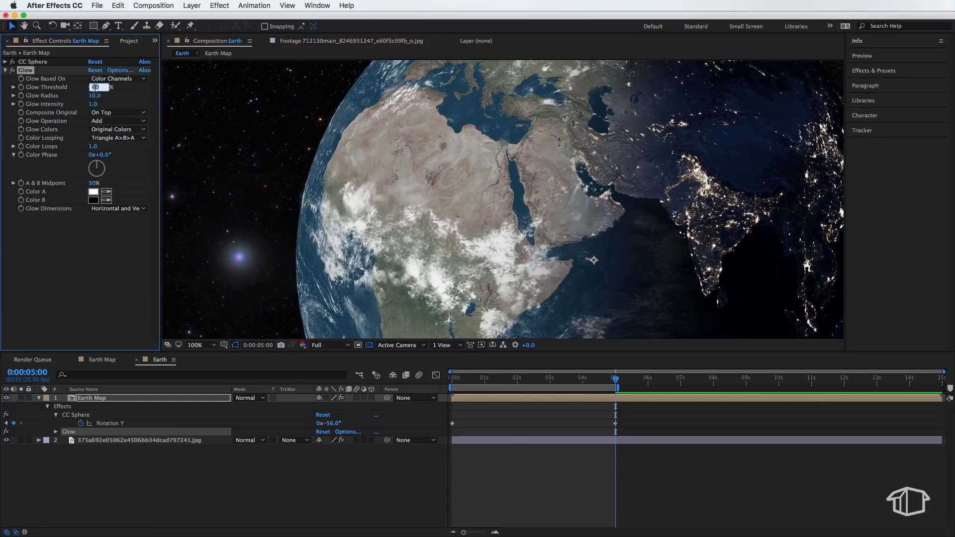
type("15.0%")
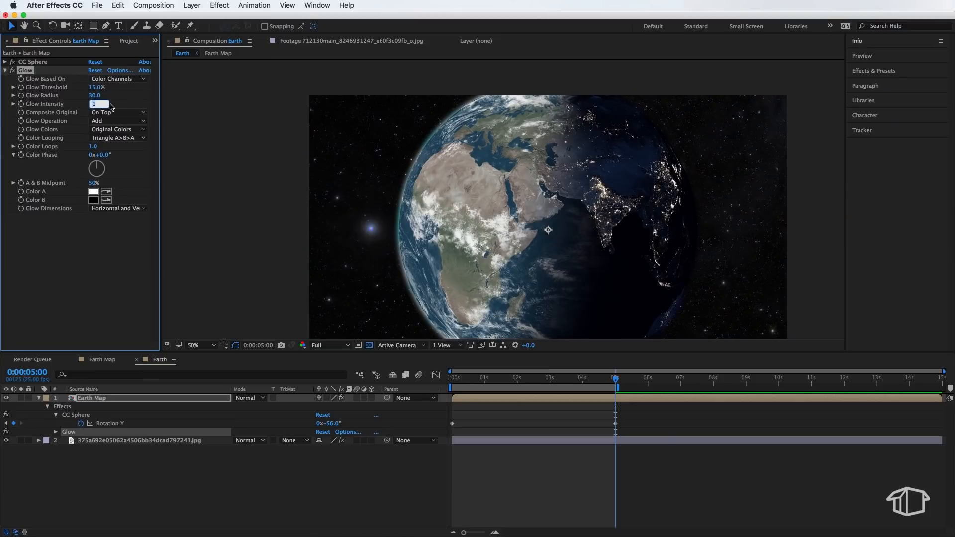
type("0.5")
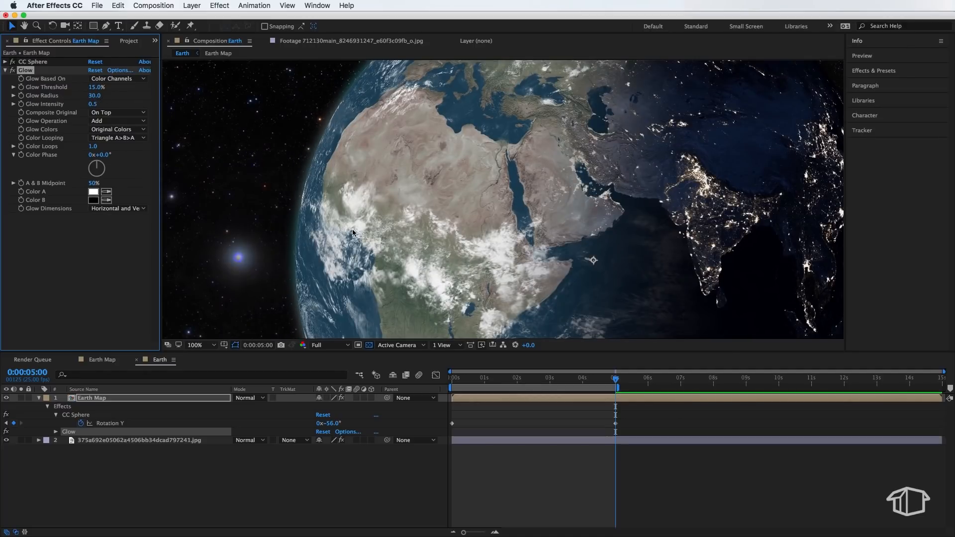
left_click(195, 344)
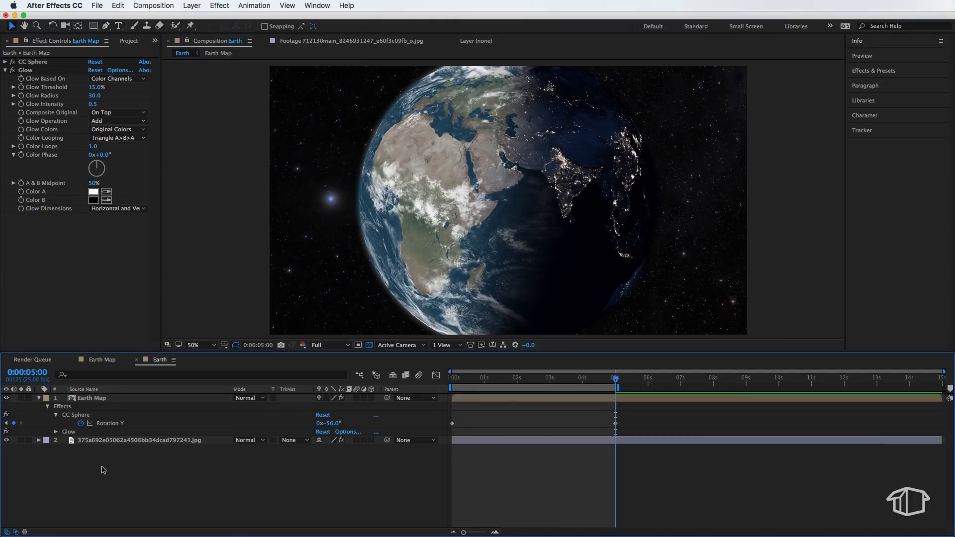
Step: Create a Null 1 layer to parent the globe and starfield to
right_click(102, 470)
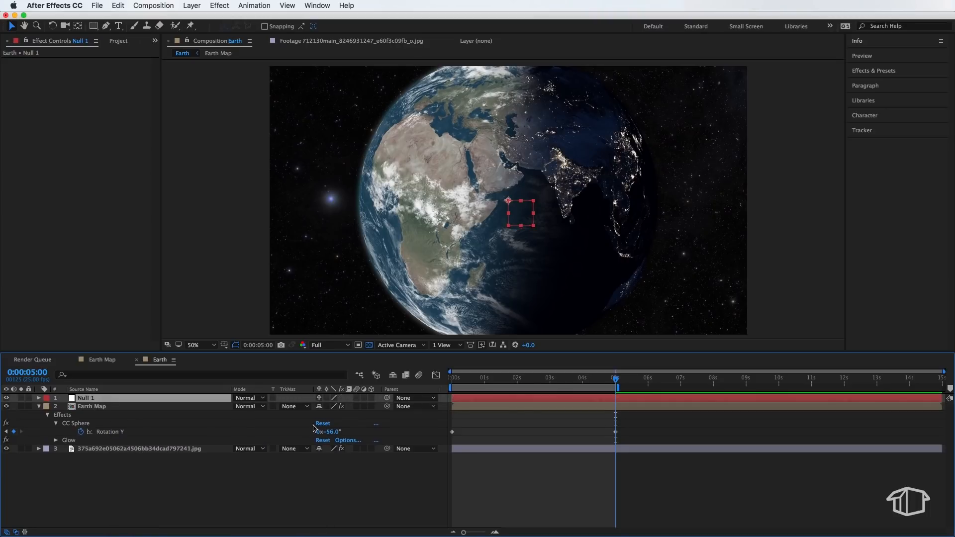
left_click(92, 406)
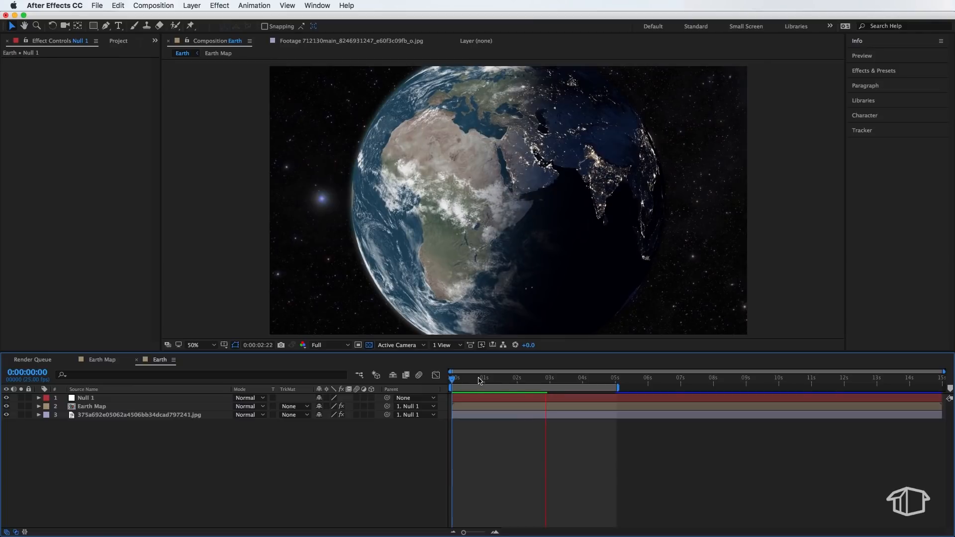
Step: Reduce the Earth Map CC Sphere radius to 112 so the globe starts small in the star field
left_click(91, 405)
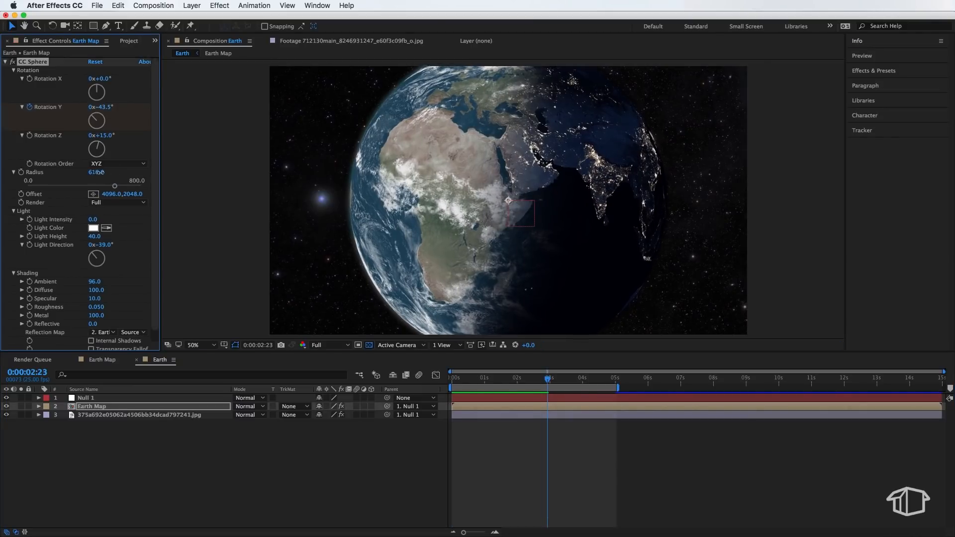
left_click(86, 398)
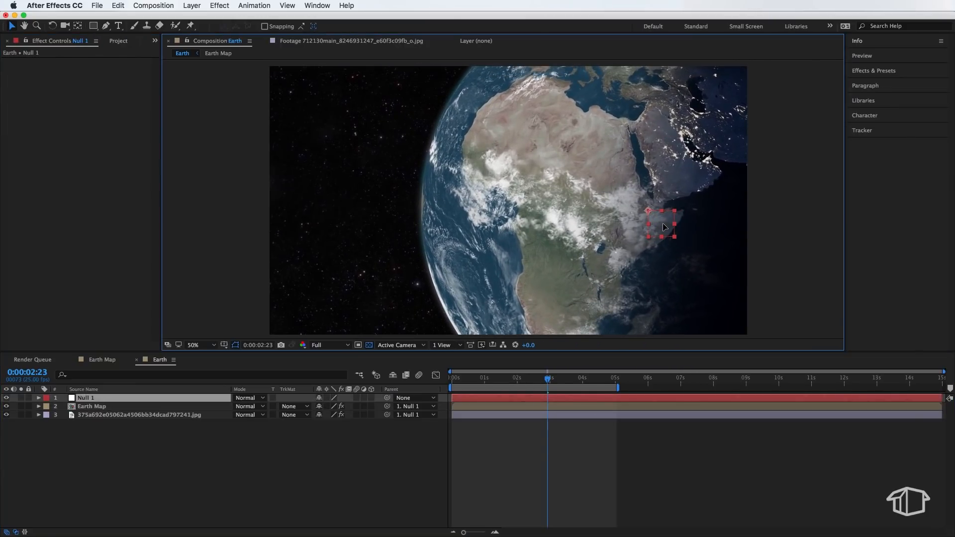
left_click(92, 405)
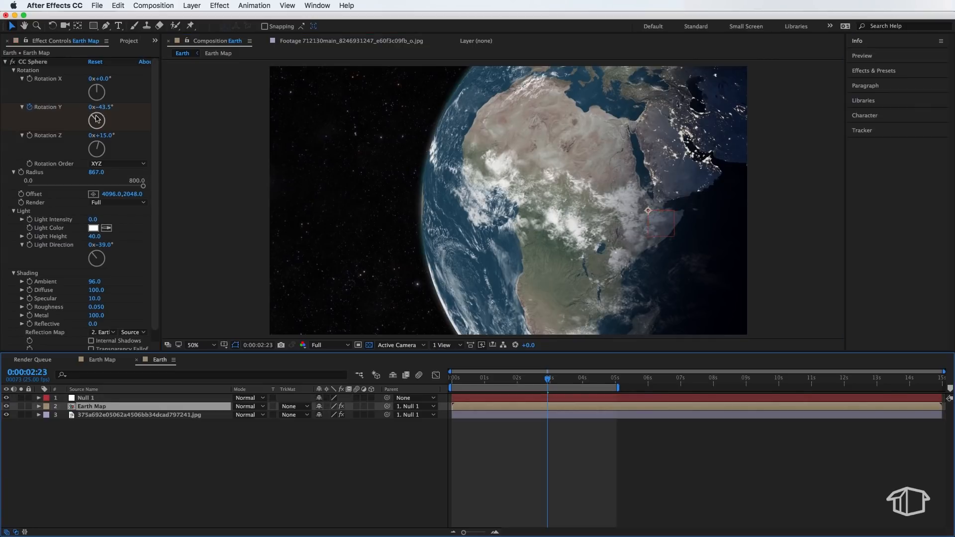
left_click_drag(97, 119, 79, 119)
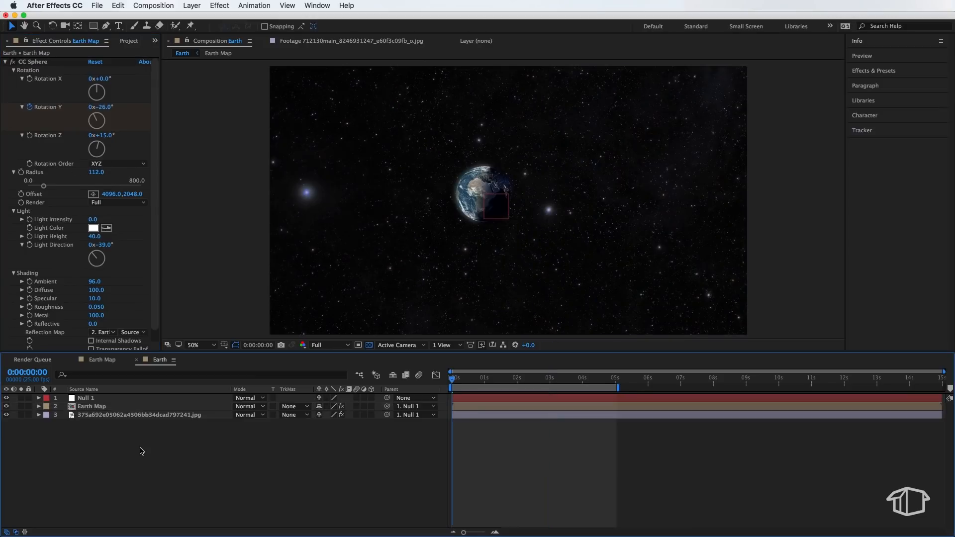
left_click(457, 378)
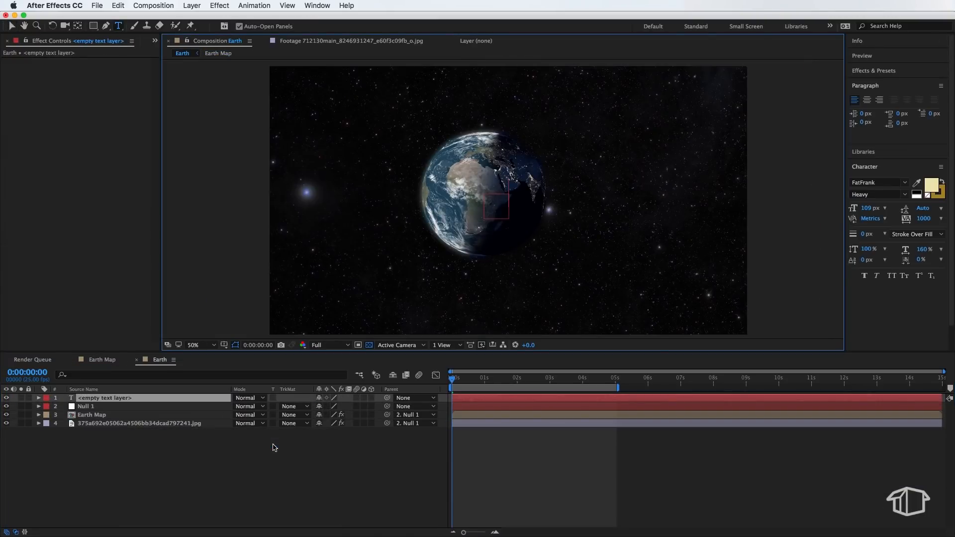
Step: Add a white heavy, widely tracked TITLES text layer across the middle of the comp
type("TITLE")
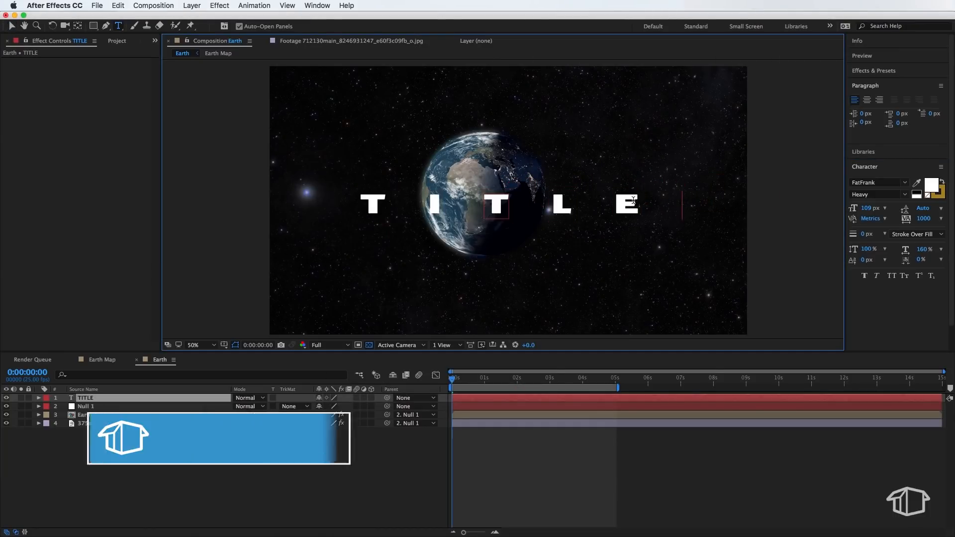
type("S")
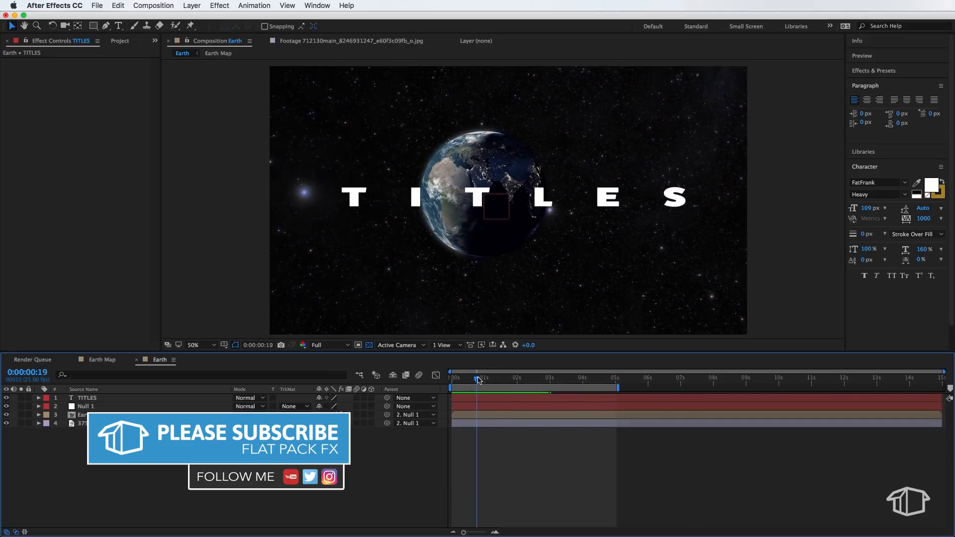
left_click(453, 378)
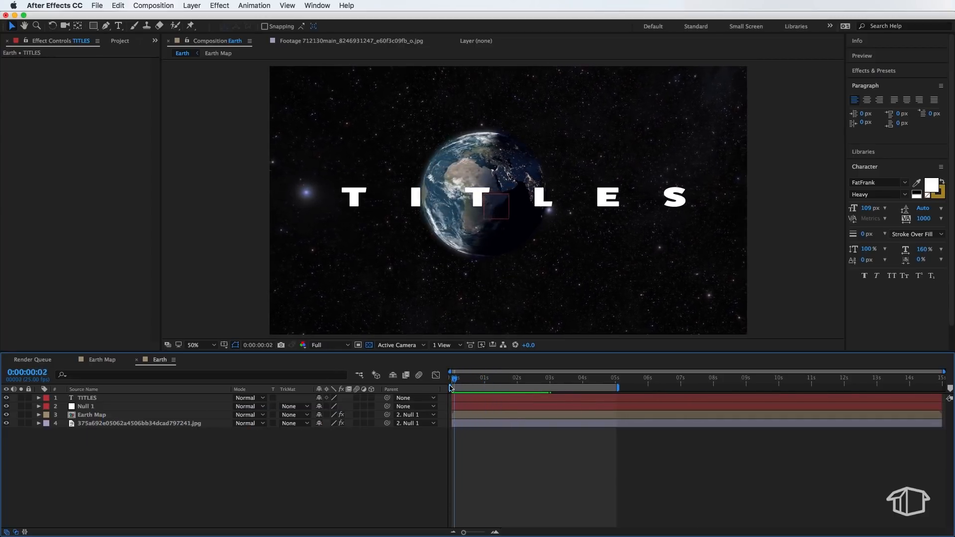